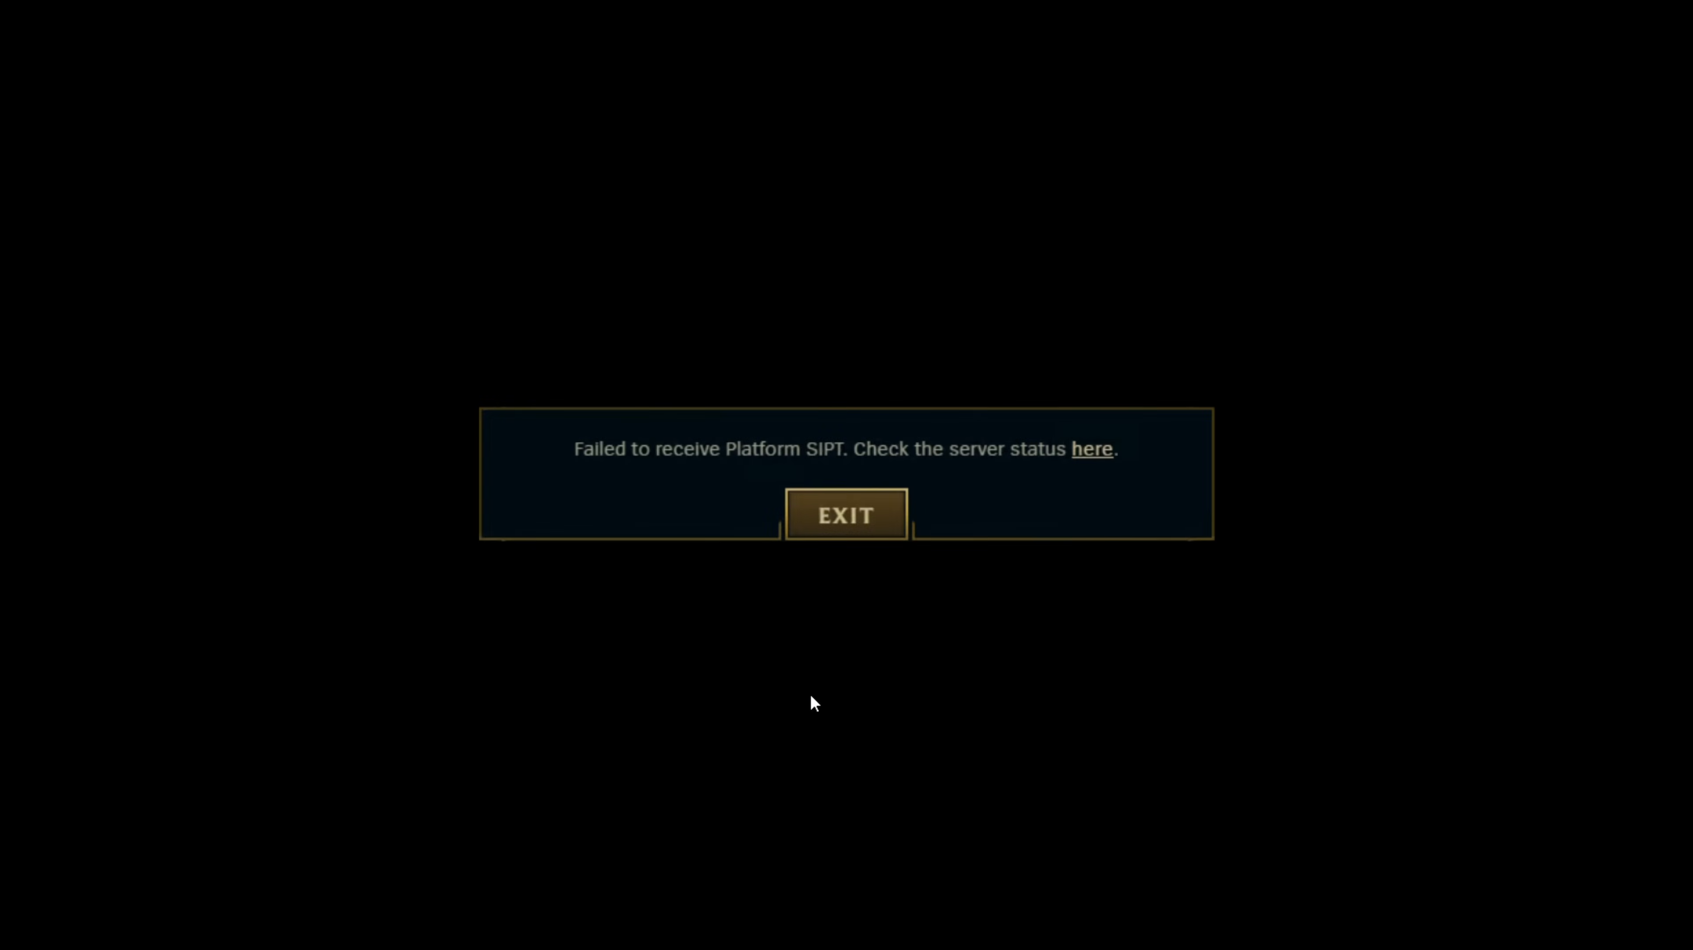
mouse_move(814, 277)
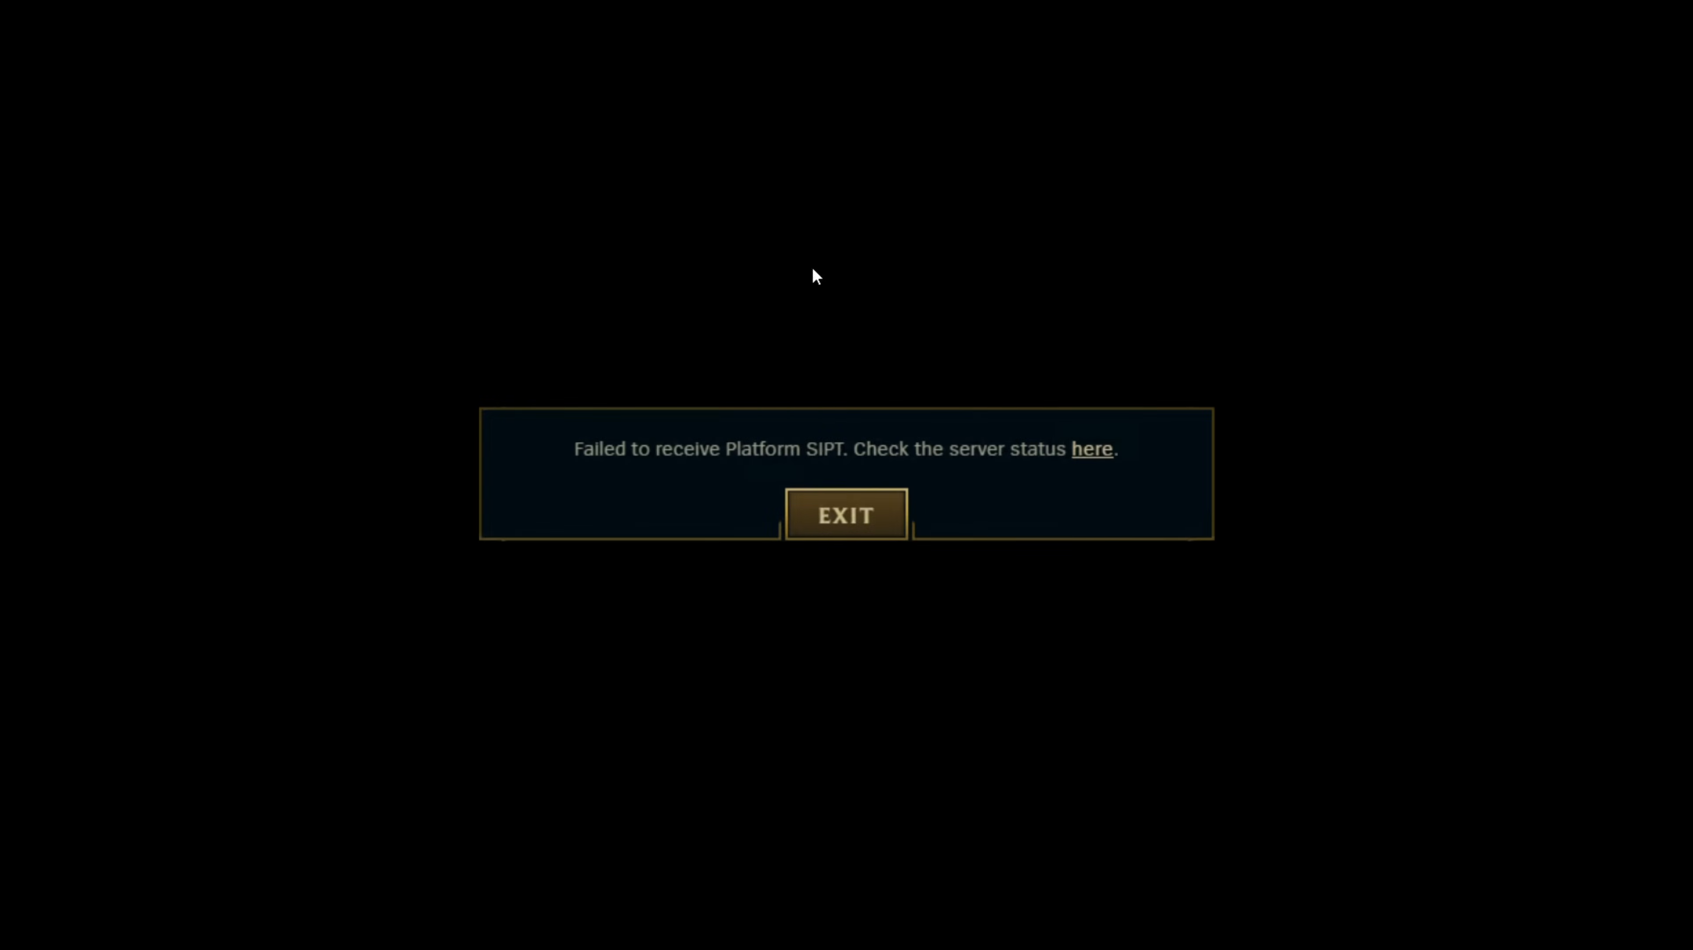
mouse_move(898, 501)
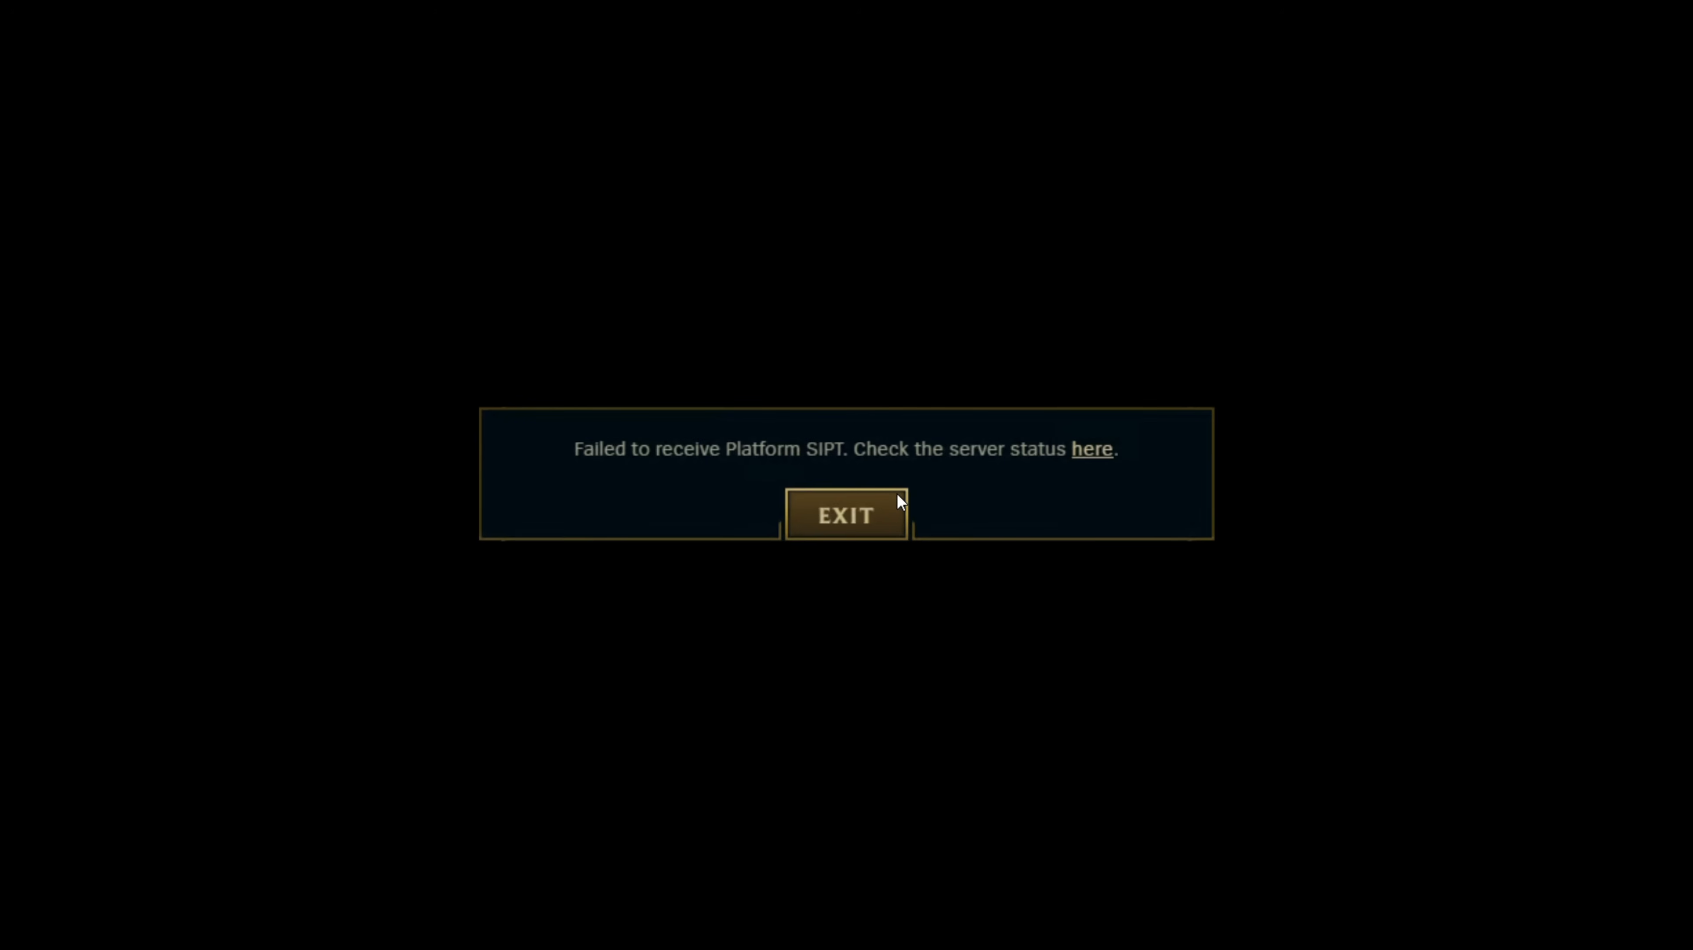
Step: Exit the League client from the 'Failed to receive Platform SIPT' error dialog
left_click(845, 515)
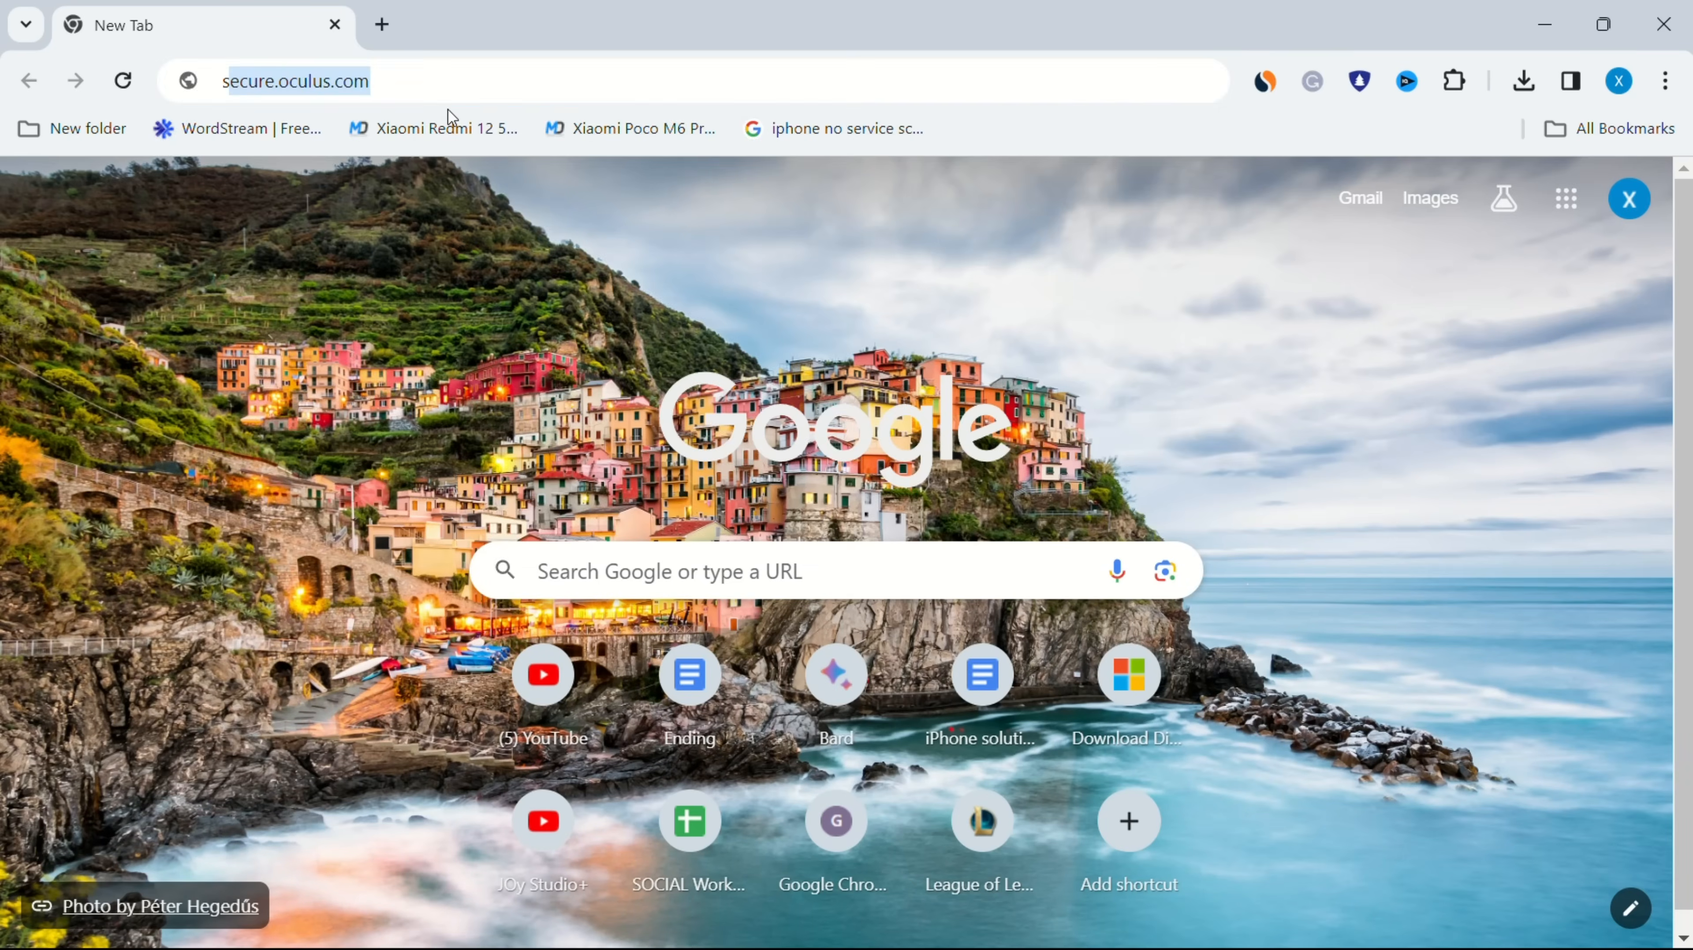
Step: Look up status.riot and view League of Legends NA status in English, showing no recent issues
type("status.riot&rlz=1C1ONGR_enBD1086BD1086&oq=status.riot&gs_lcrp=EgZjaHJvbWUqBggAEEU...")
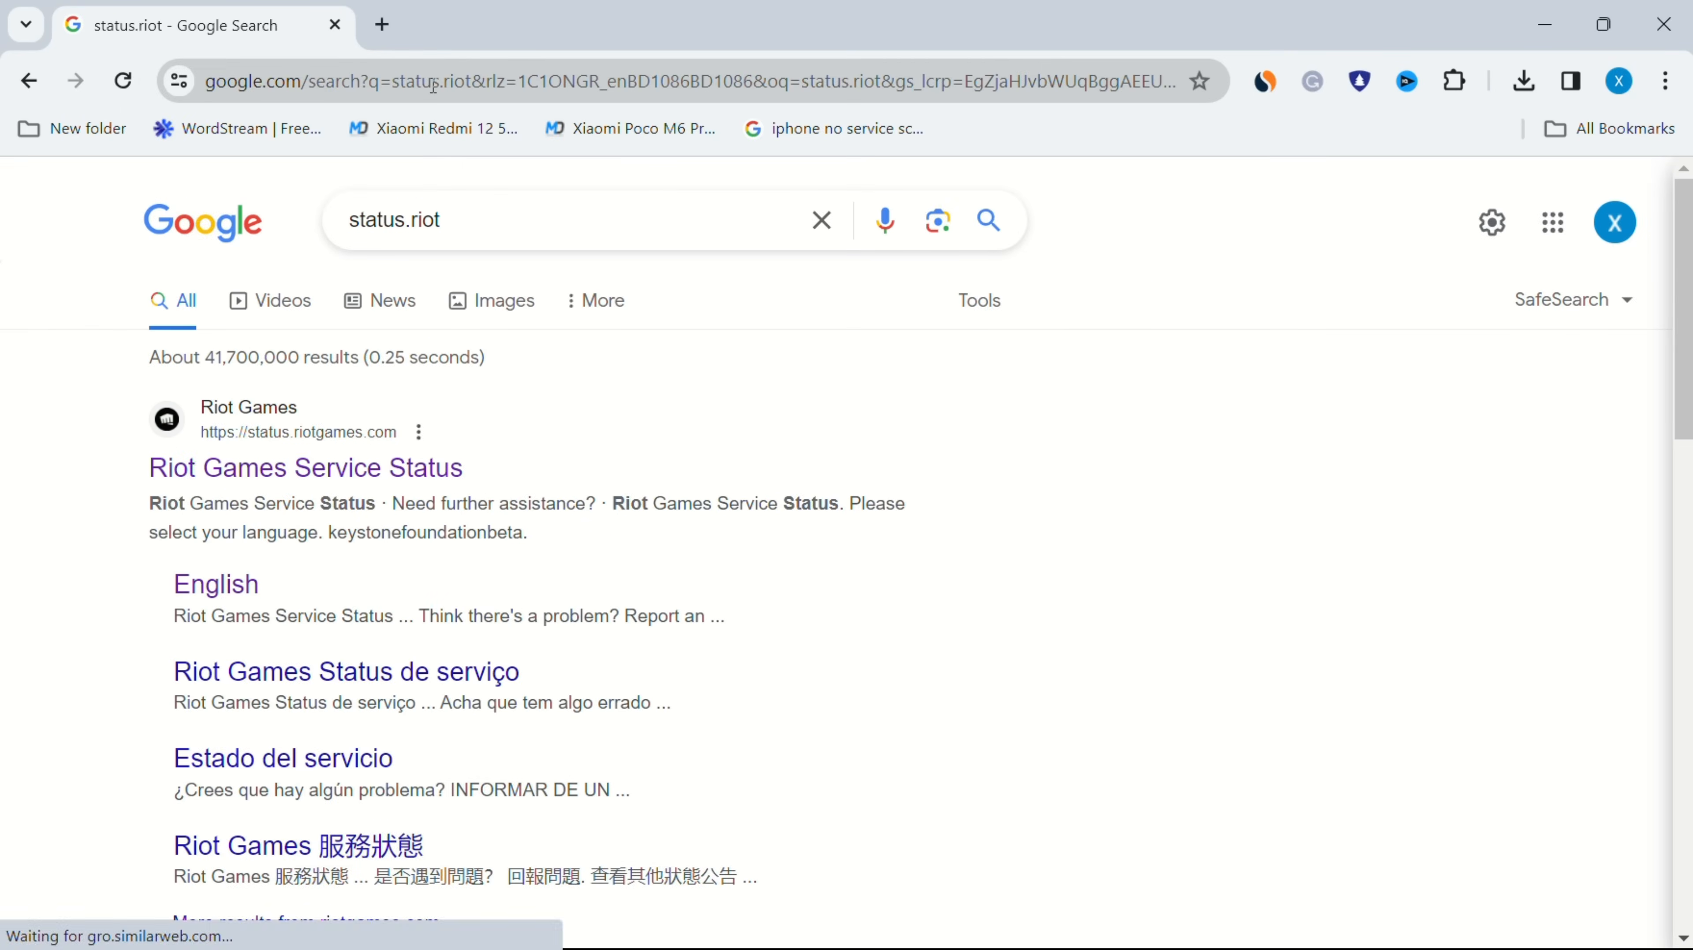
left_click(304, 467)
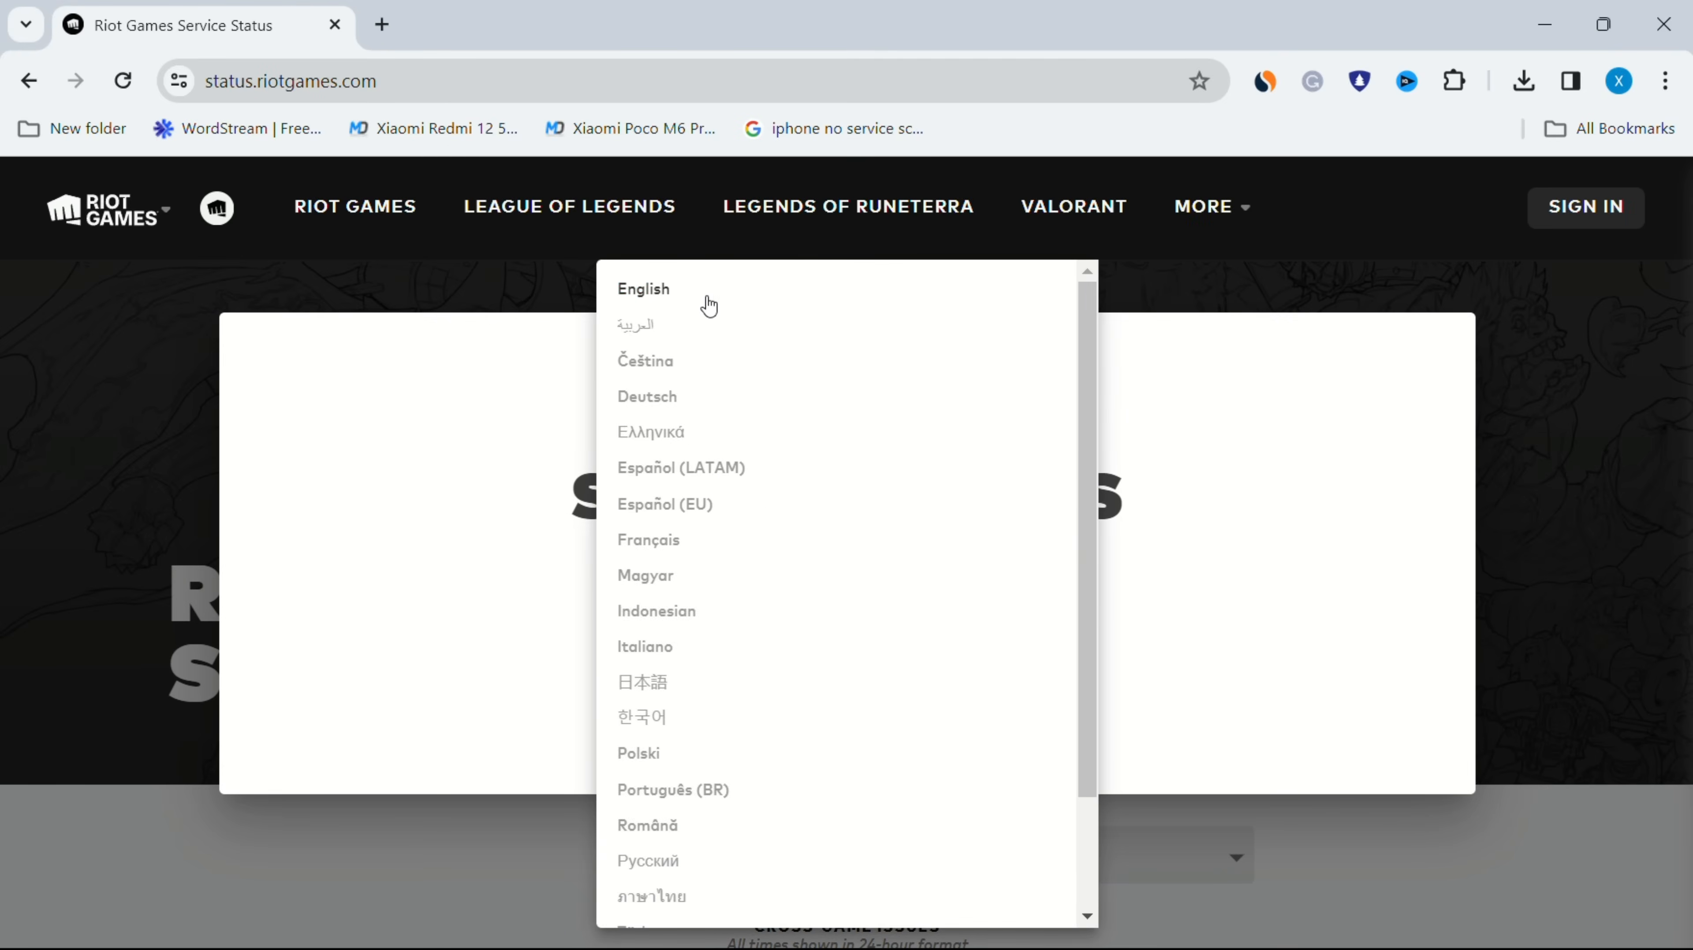
left_click(642, 288)
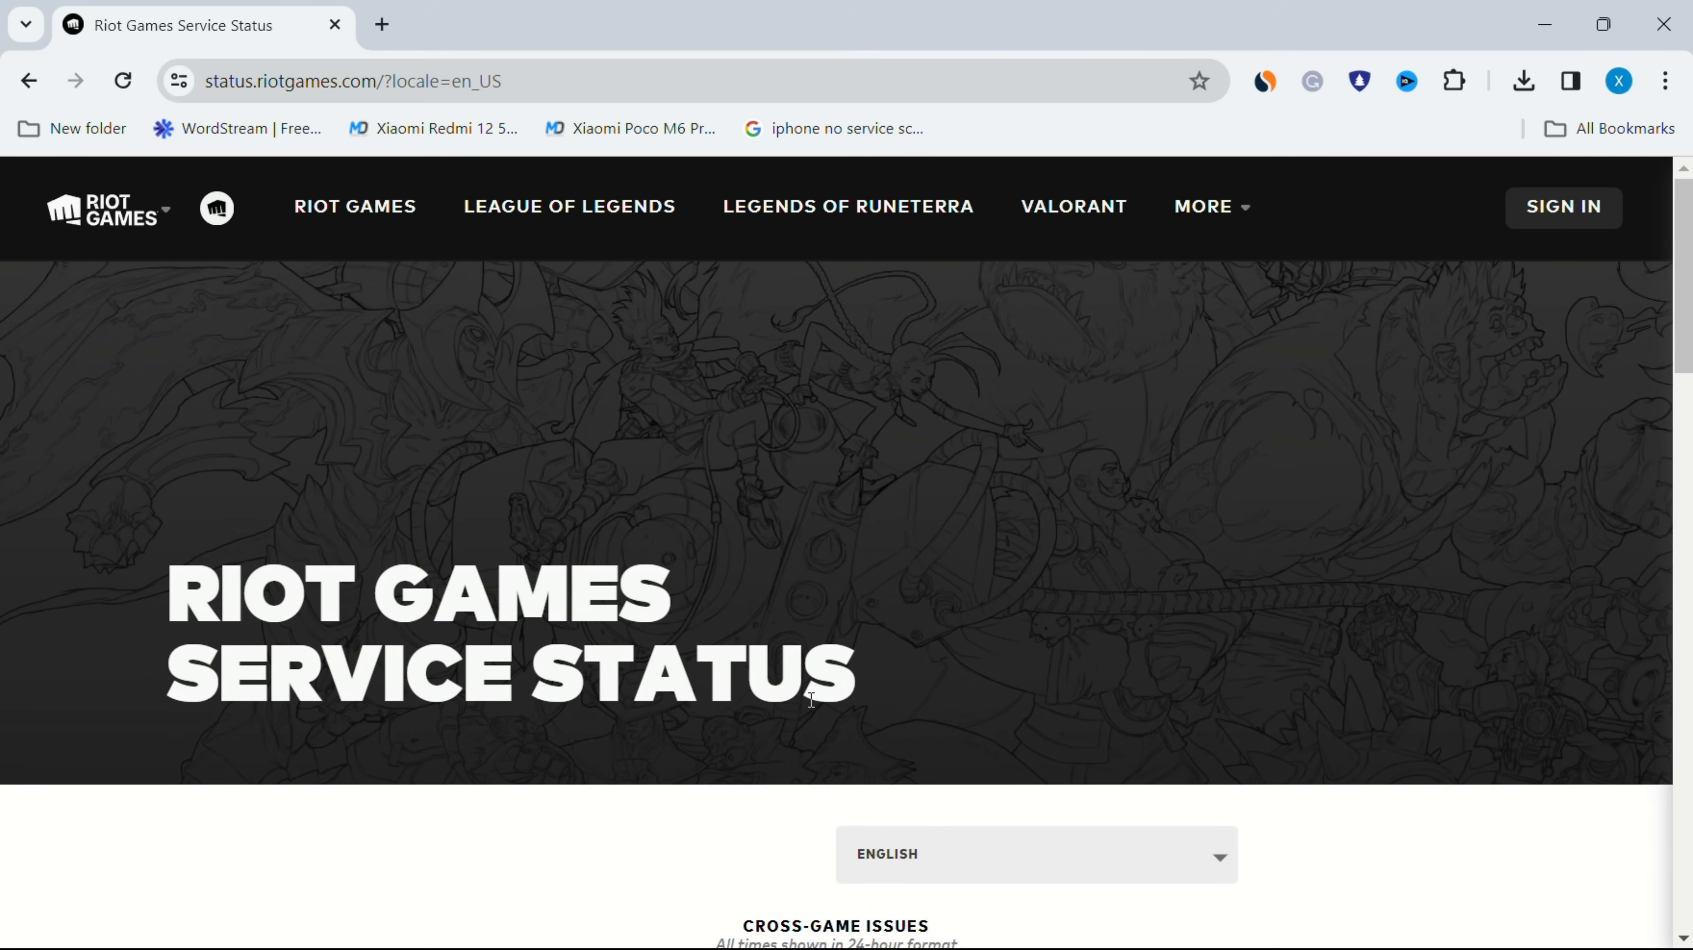
scroll("down", 3)
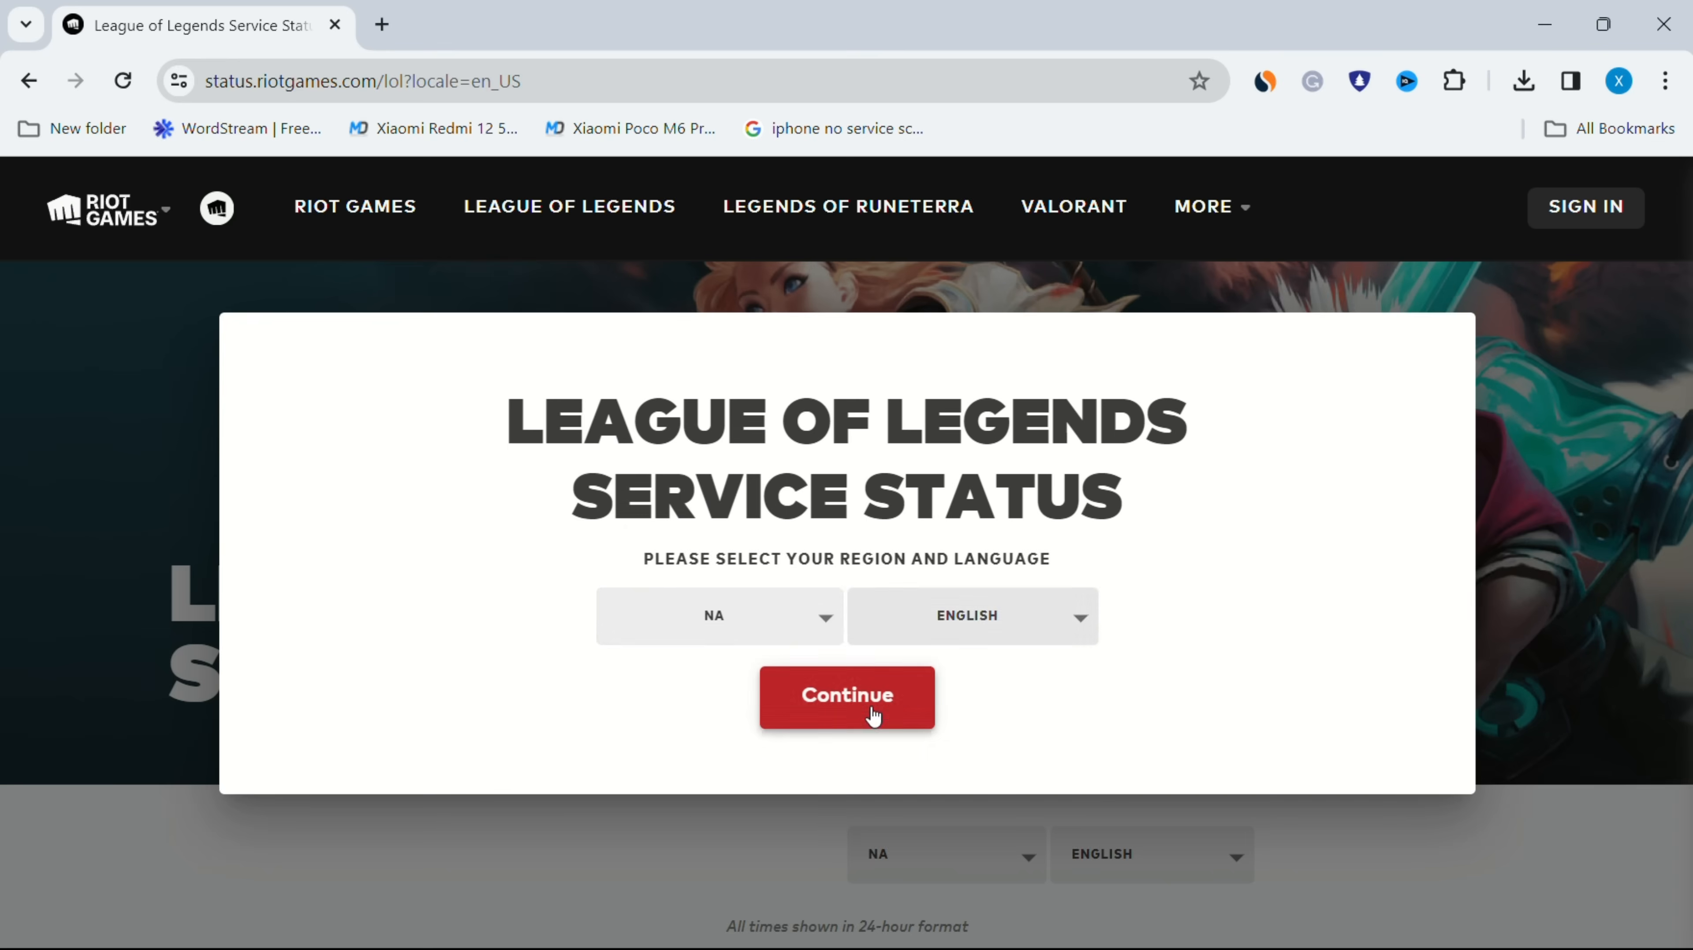
left_click(846, 697)
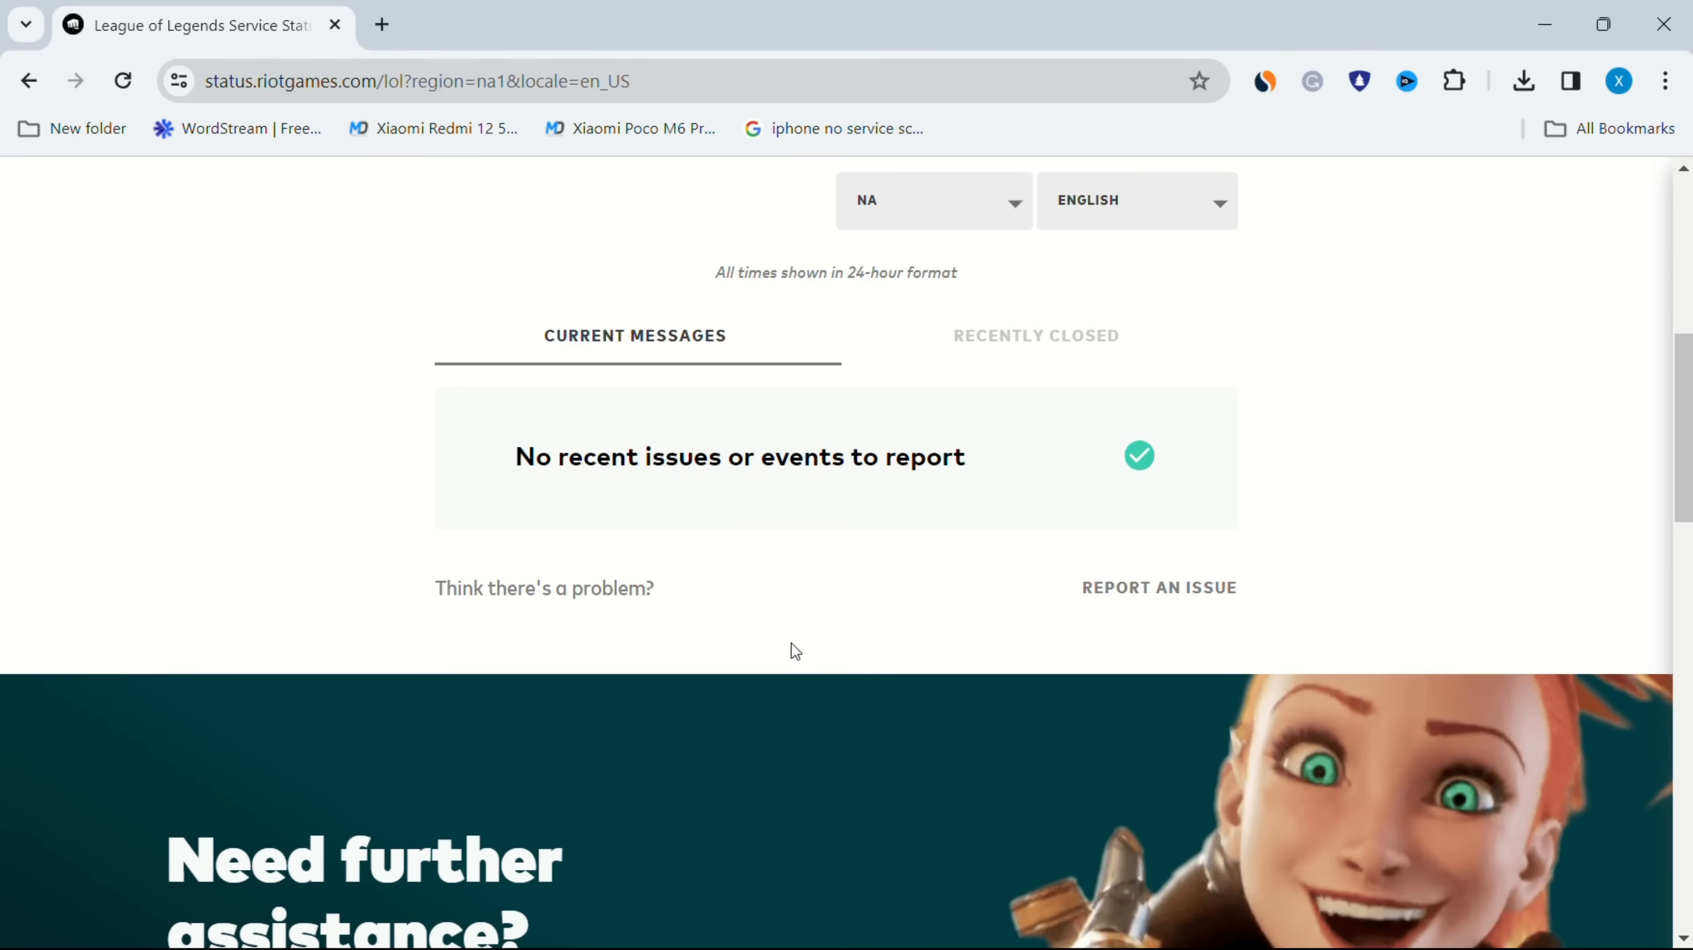
mouse_move(506, 257)
type("fire")
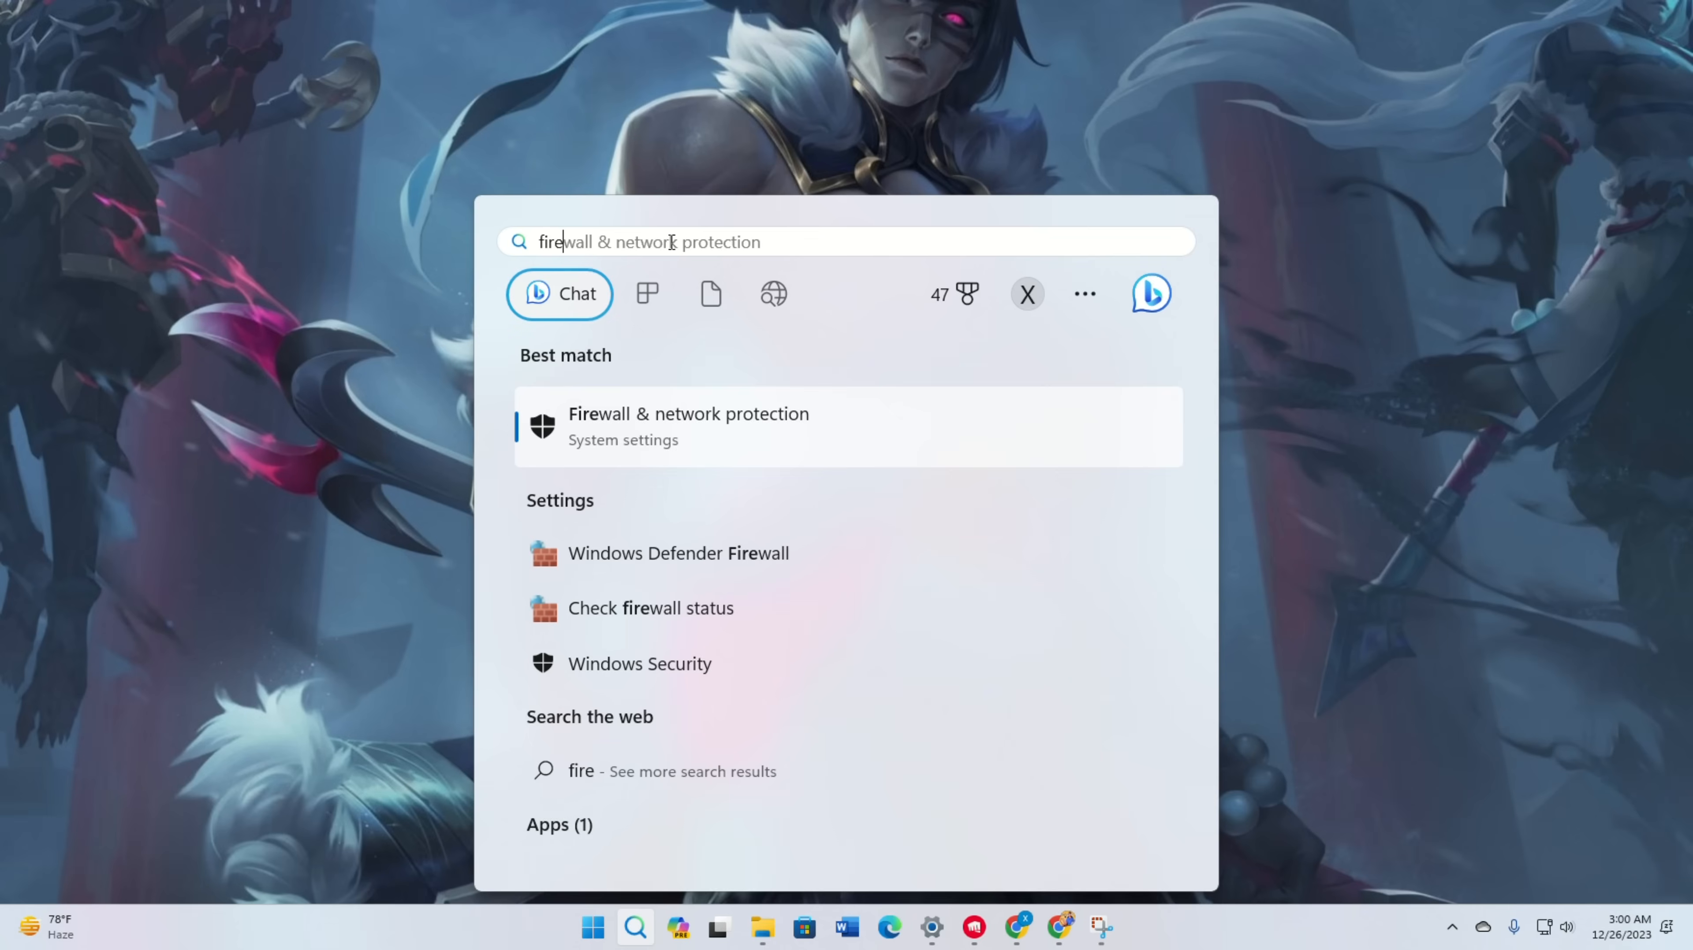
Step: Go to Firewall & network protection's allowed apps list and unlock it for changes
left_click(688, 426)
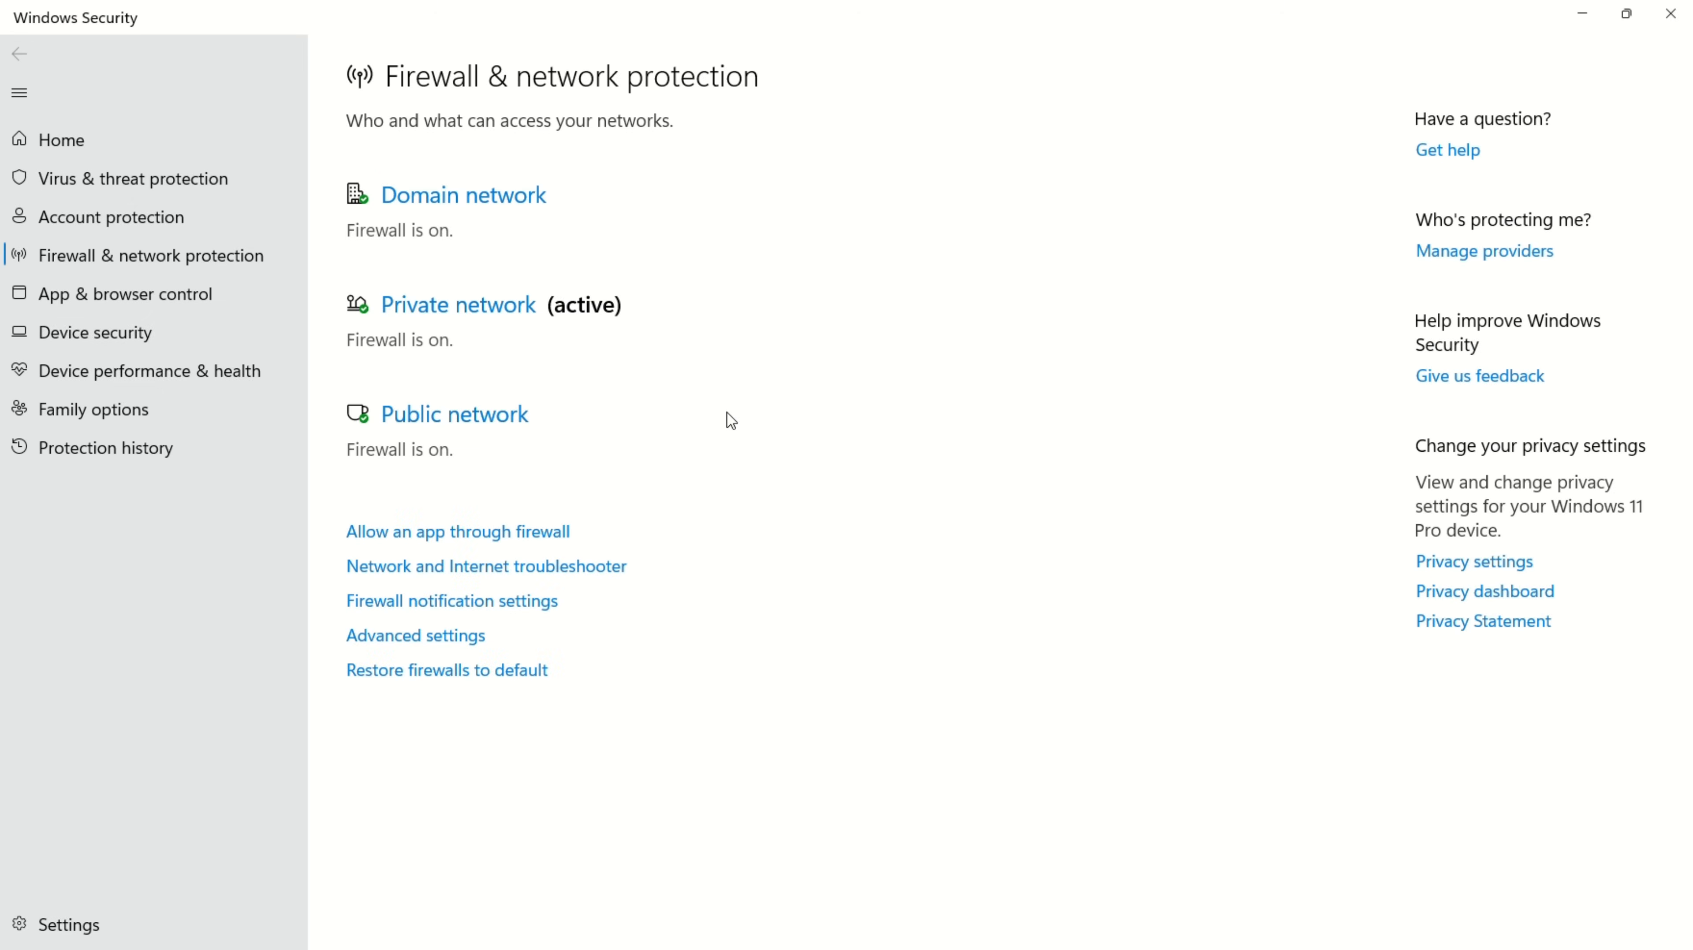
left_click(455, 532)
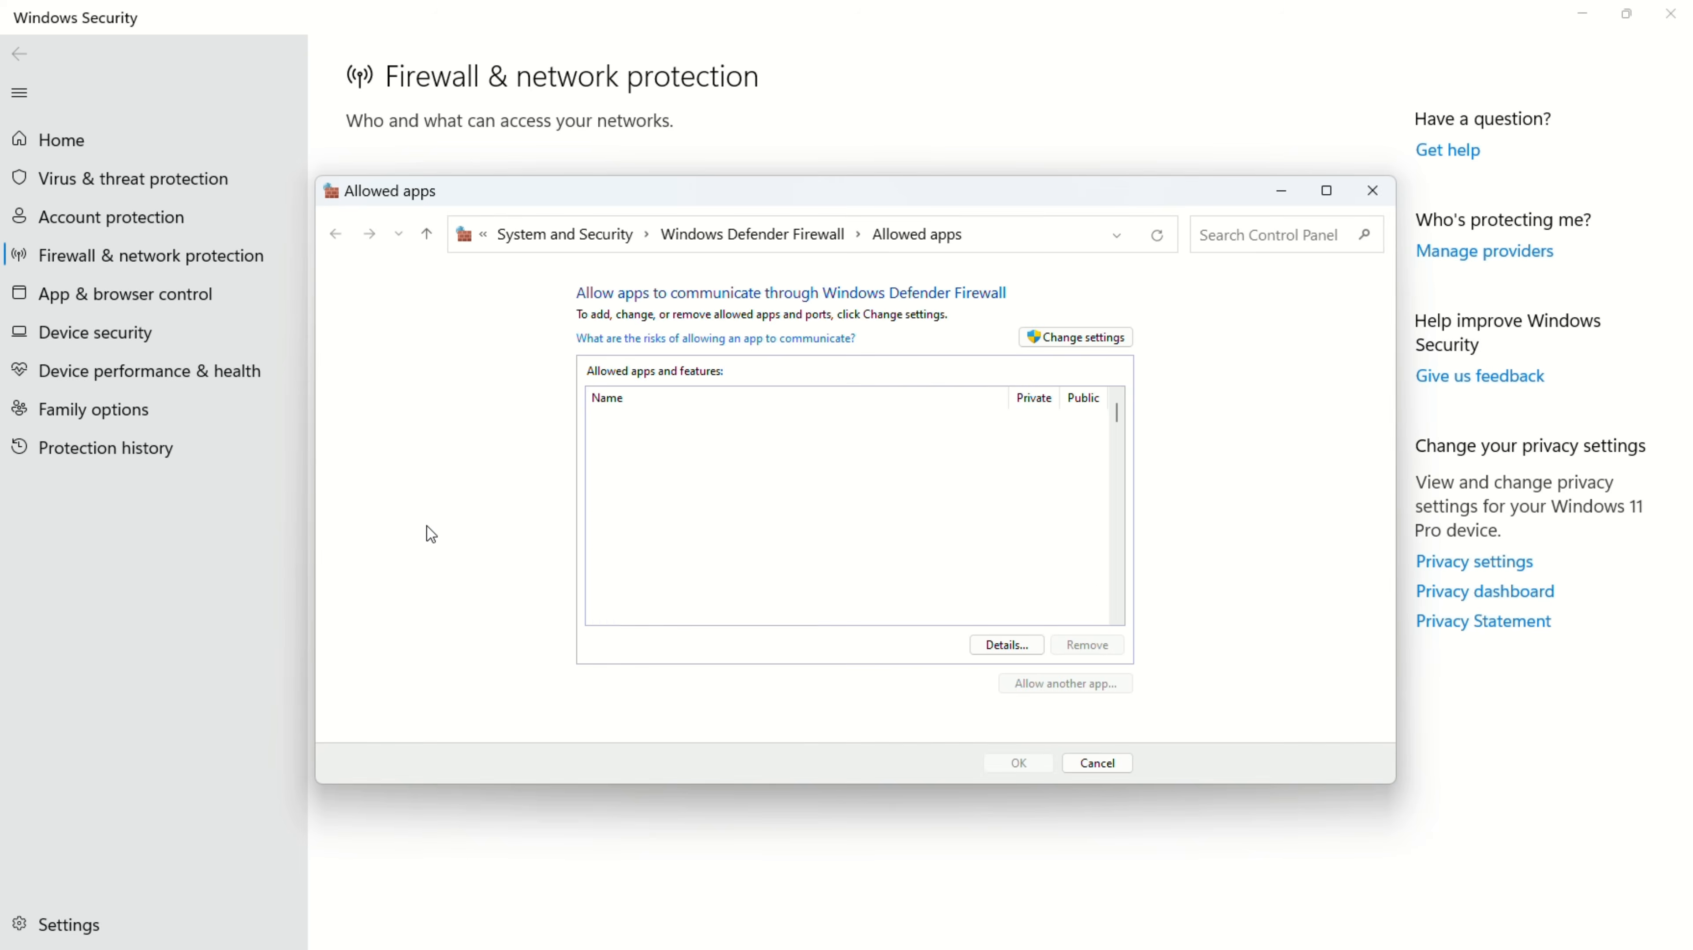
left_click(1074, 337)
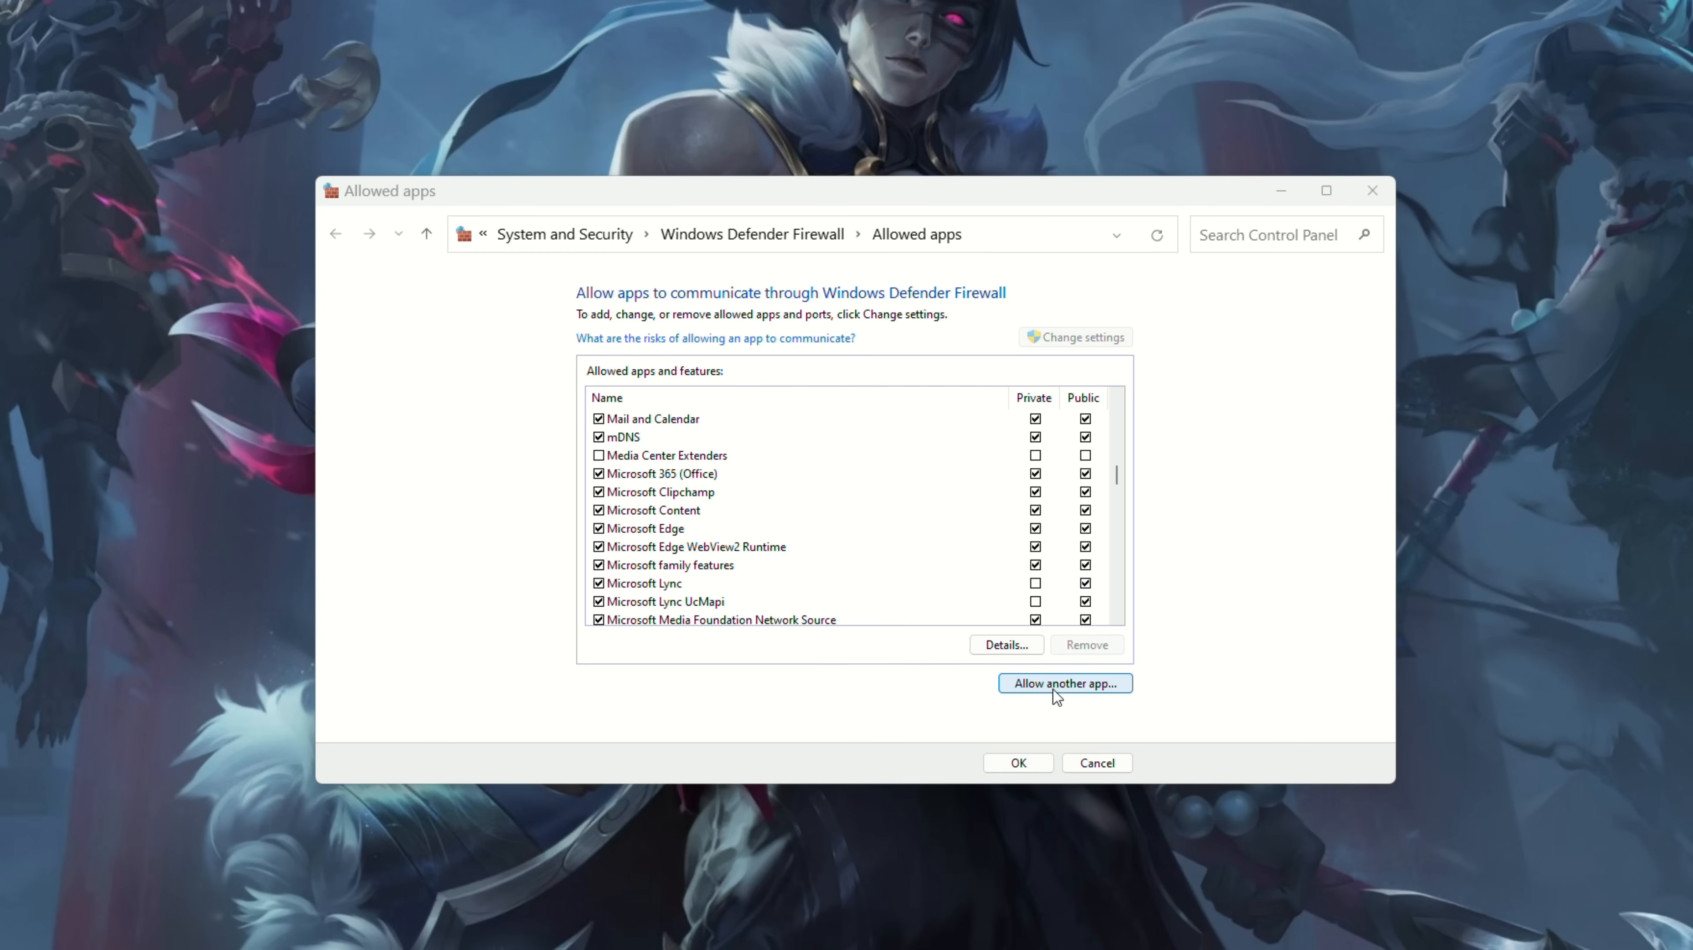
Step: Add LeagueClient as another app allowed through the firewall
left_click(1063, 682)
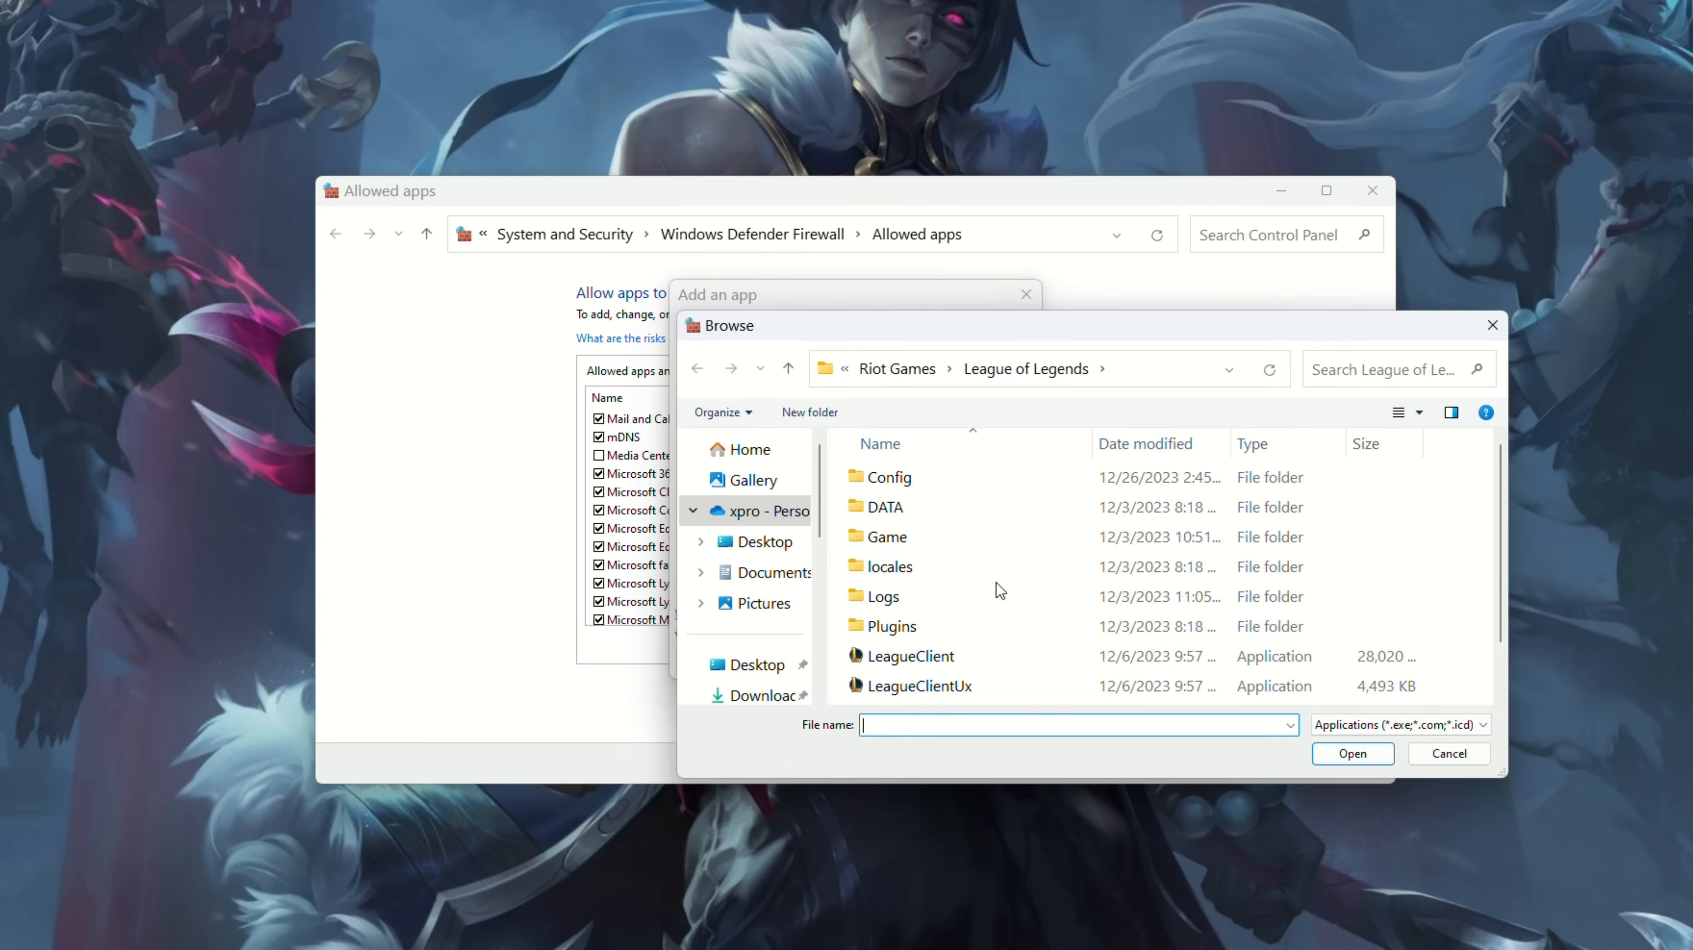
left_click(910, 656)
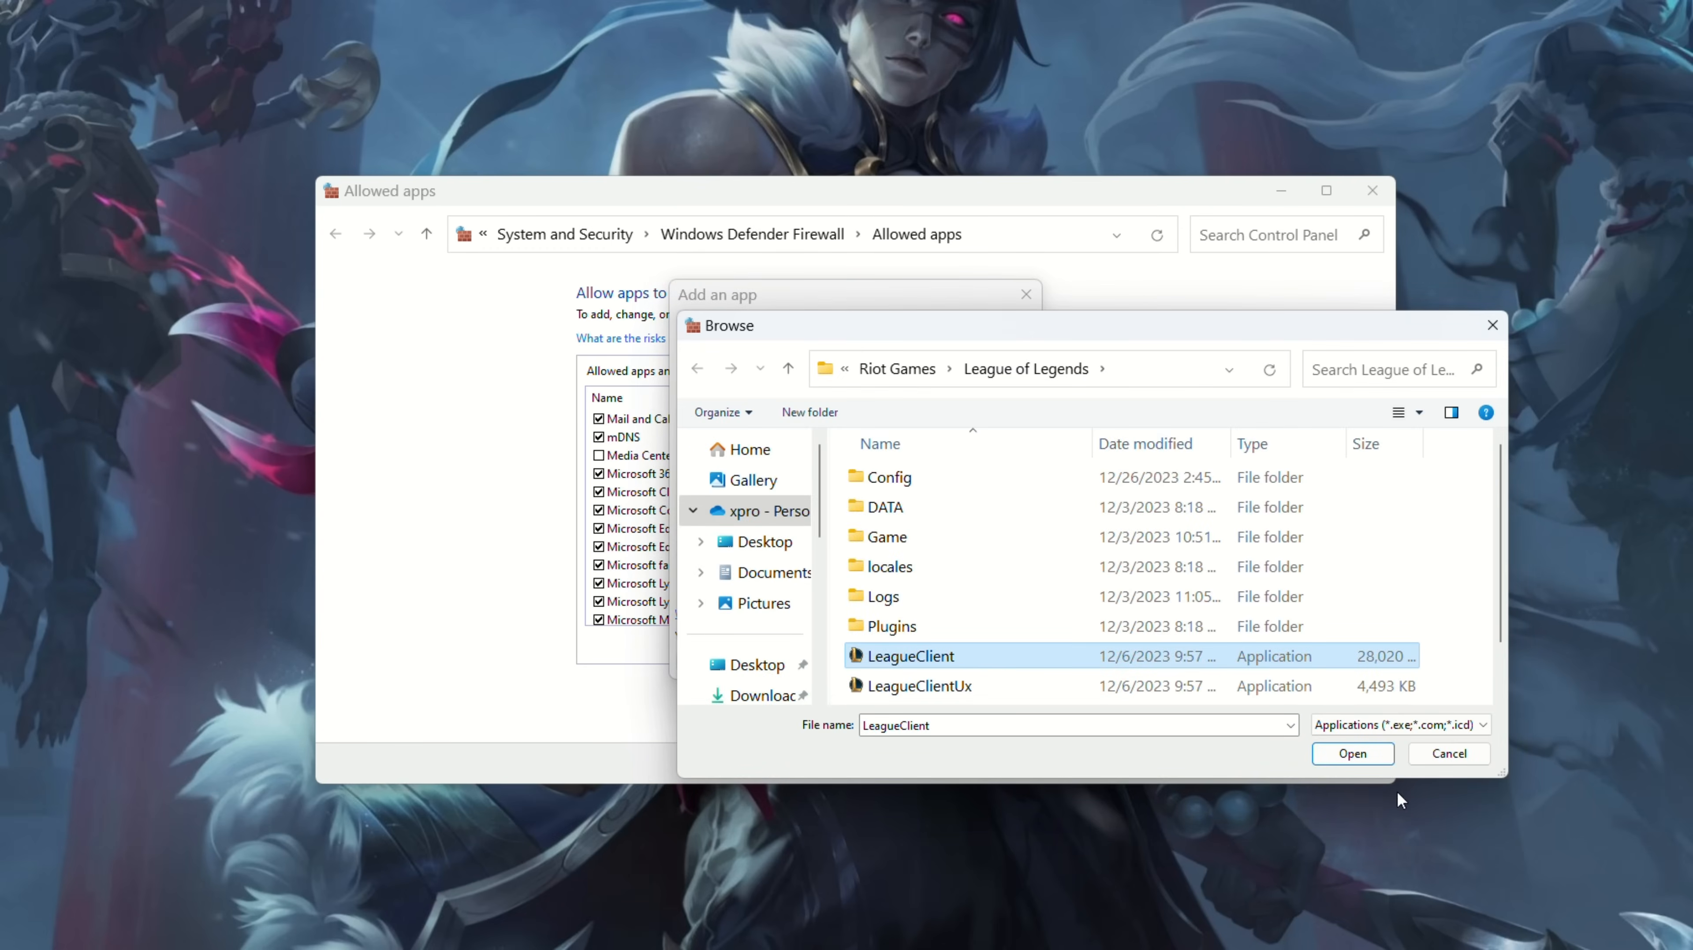
left_click(1350, 754)
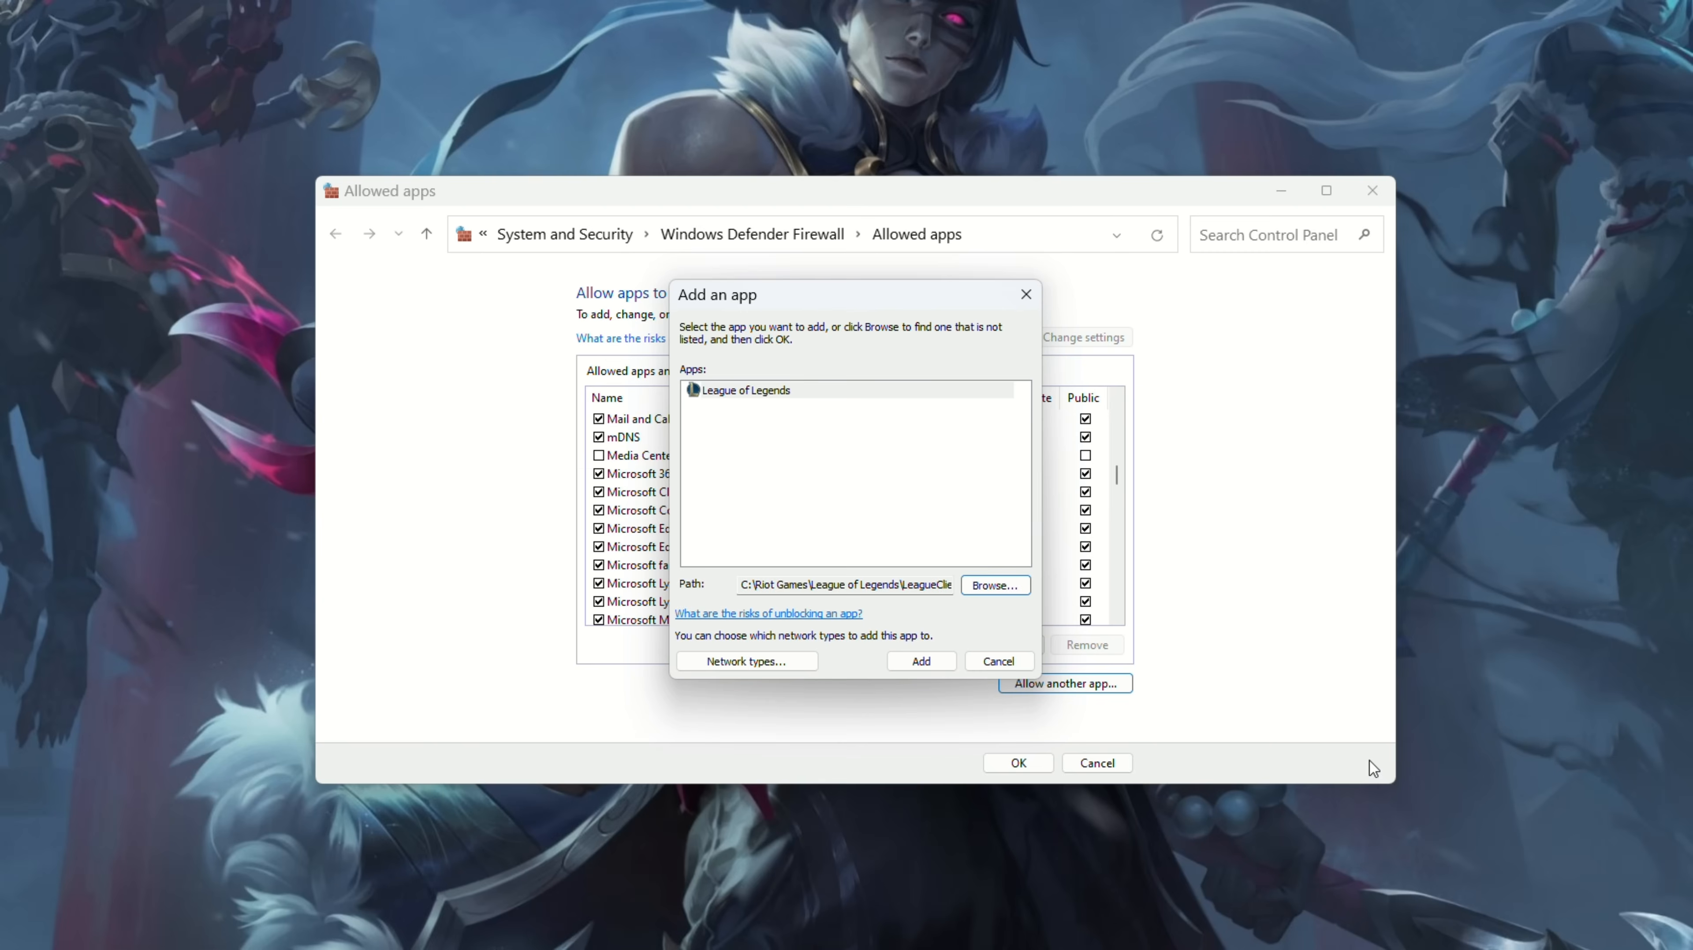
mouse_move(1207, 700)
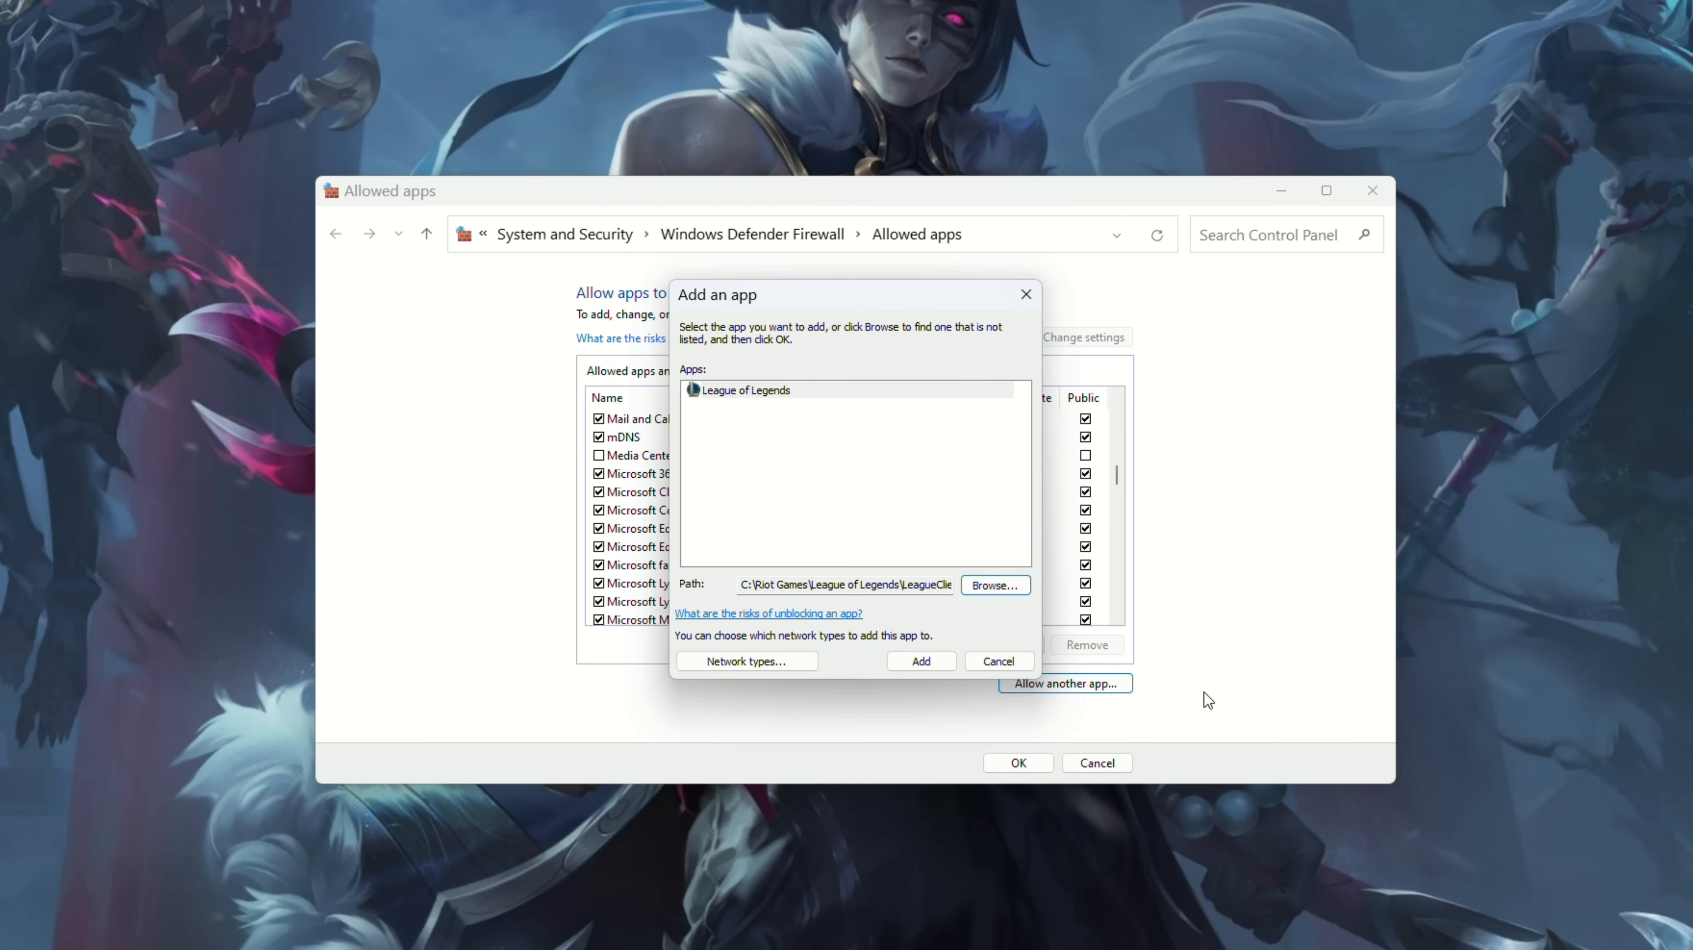
mouse_move(1049, 667)
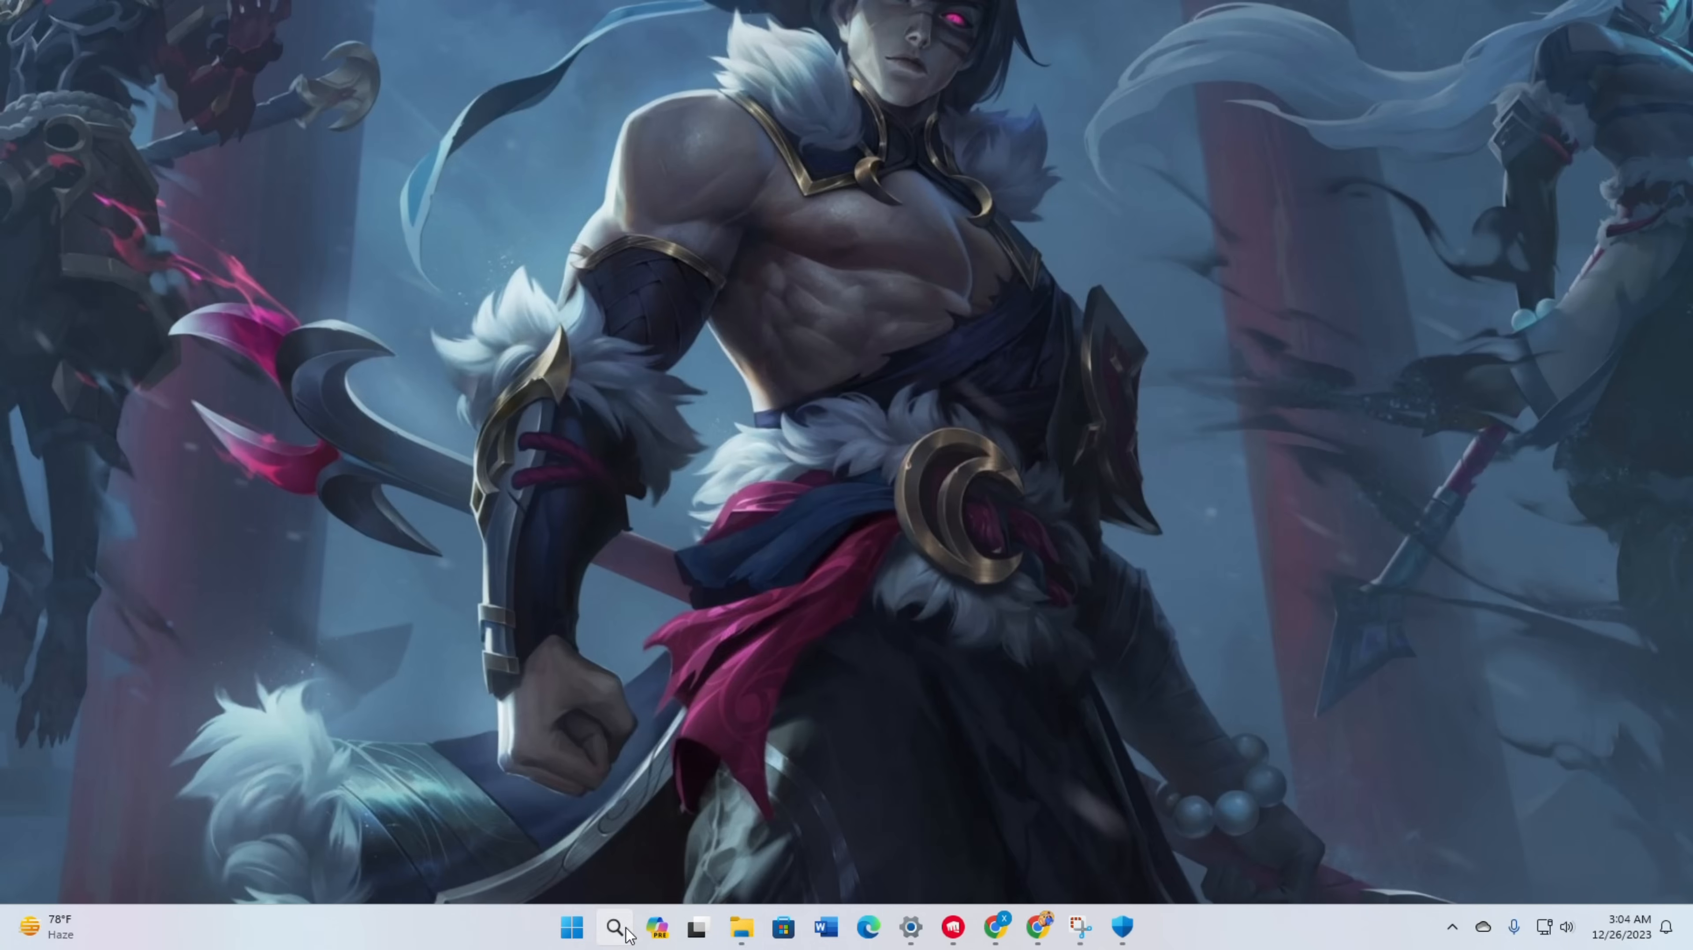
Step: Launch Command Prompt from search and ping 1.1.1.1
left_click(614, 927)
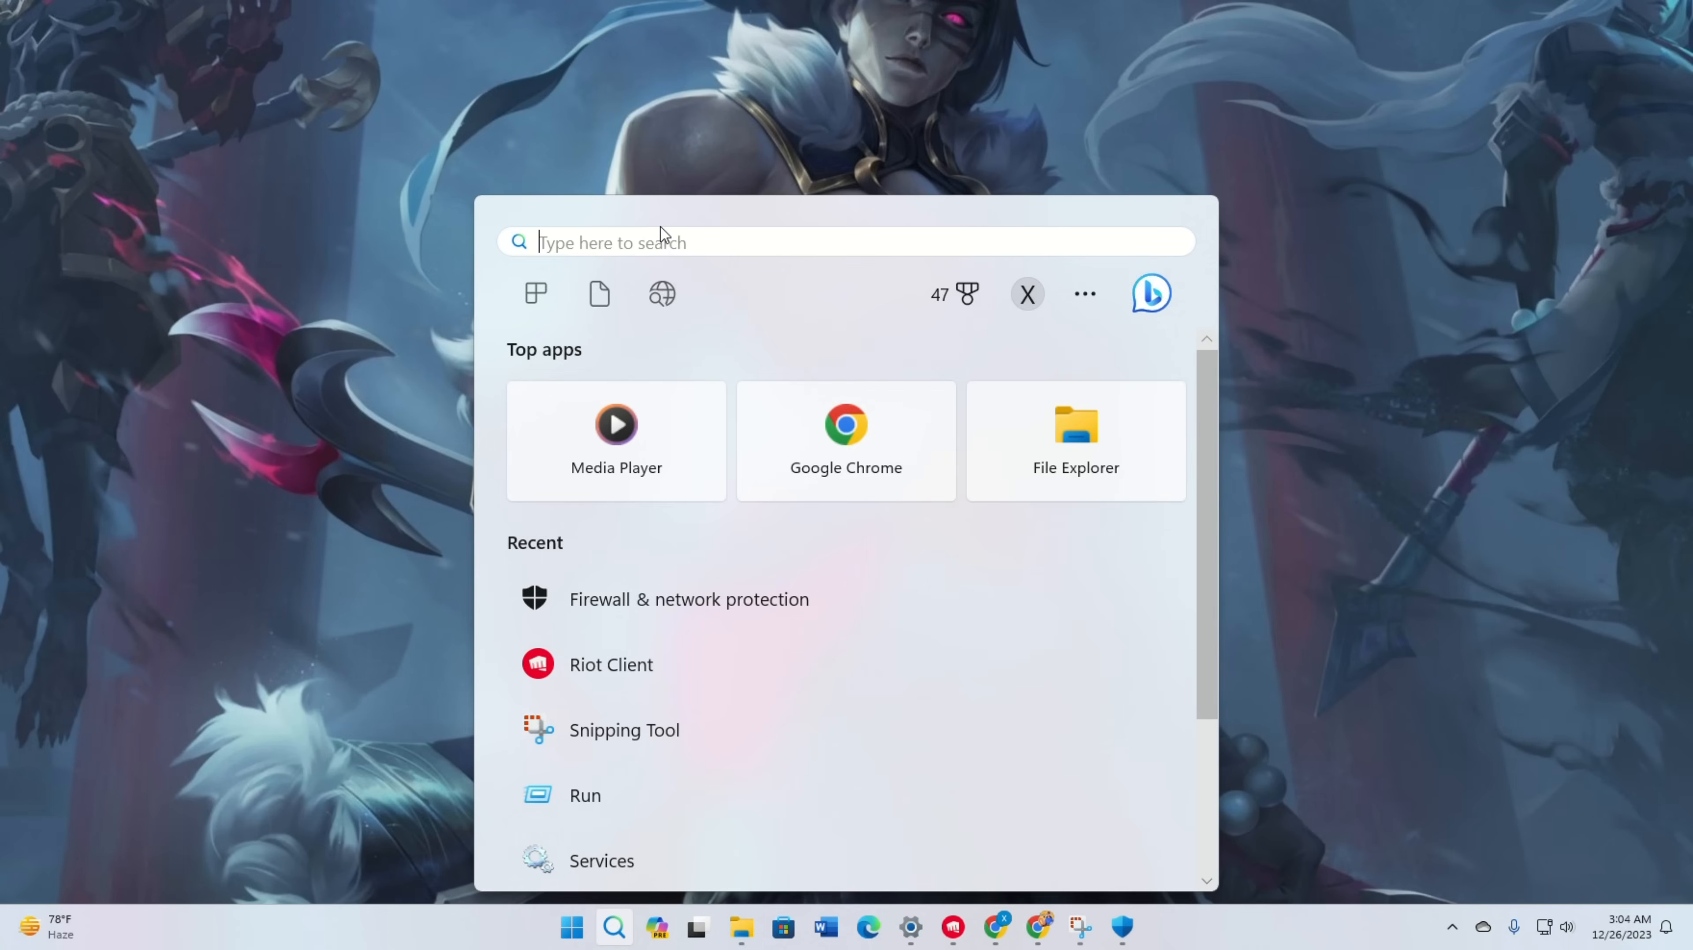
type("cm")
type("pi")
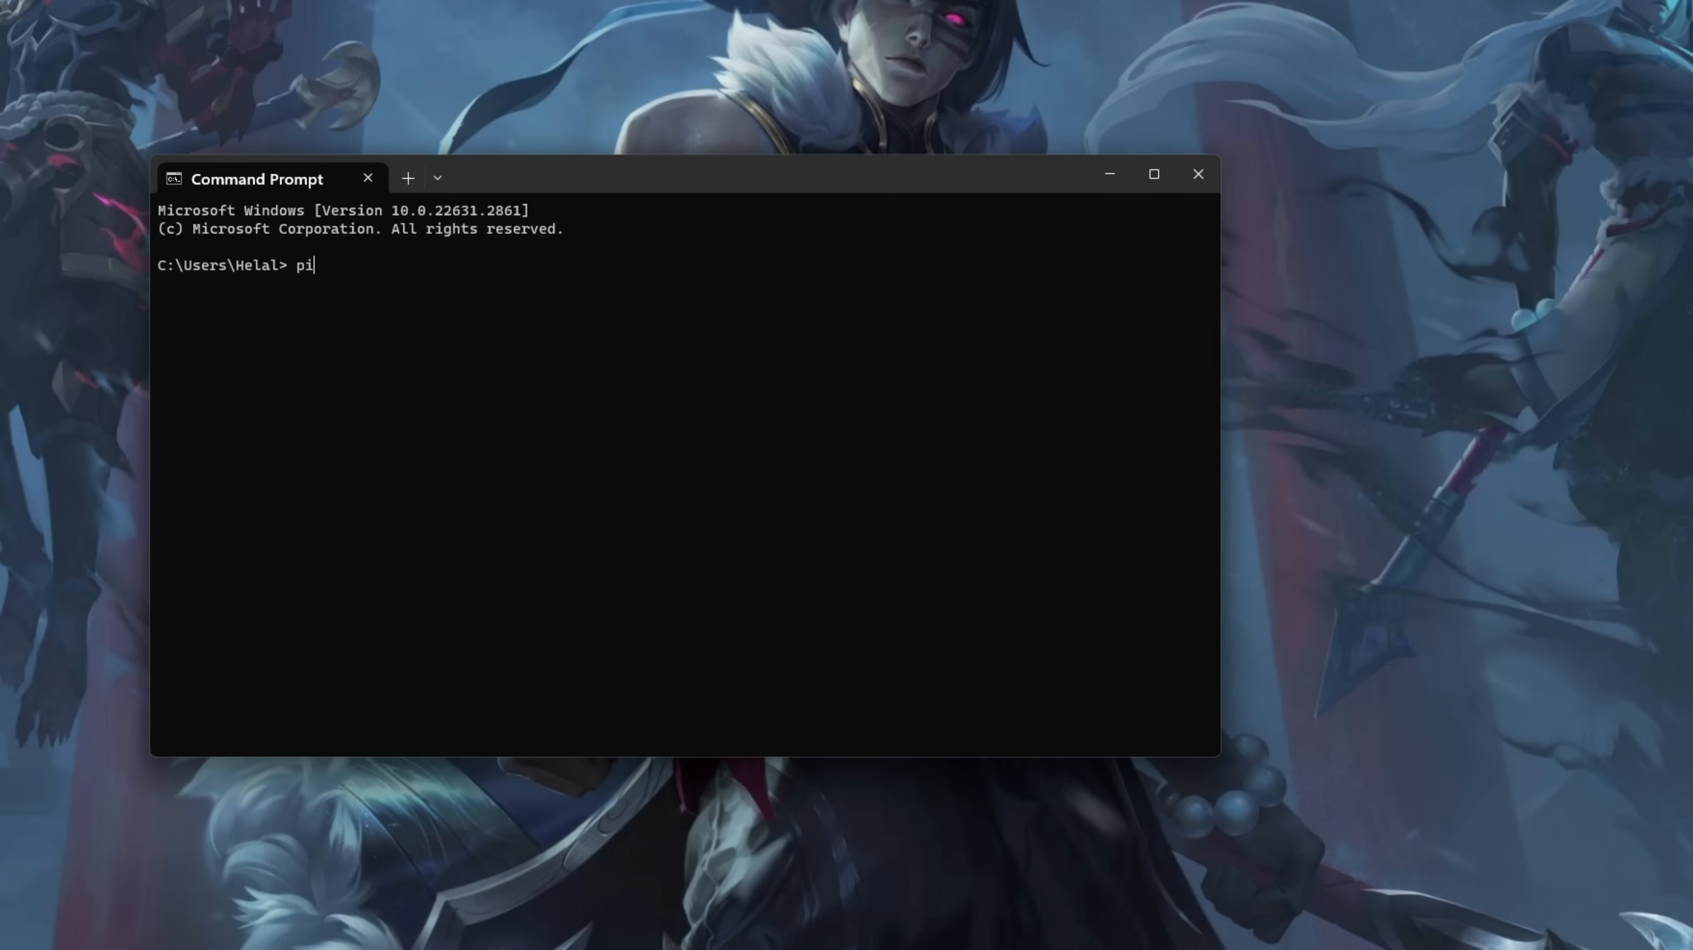
type("ng 1.1.1.1")
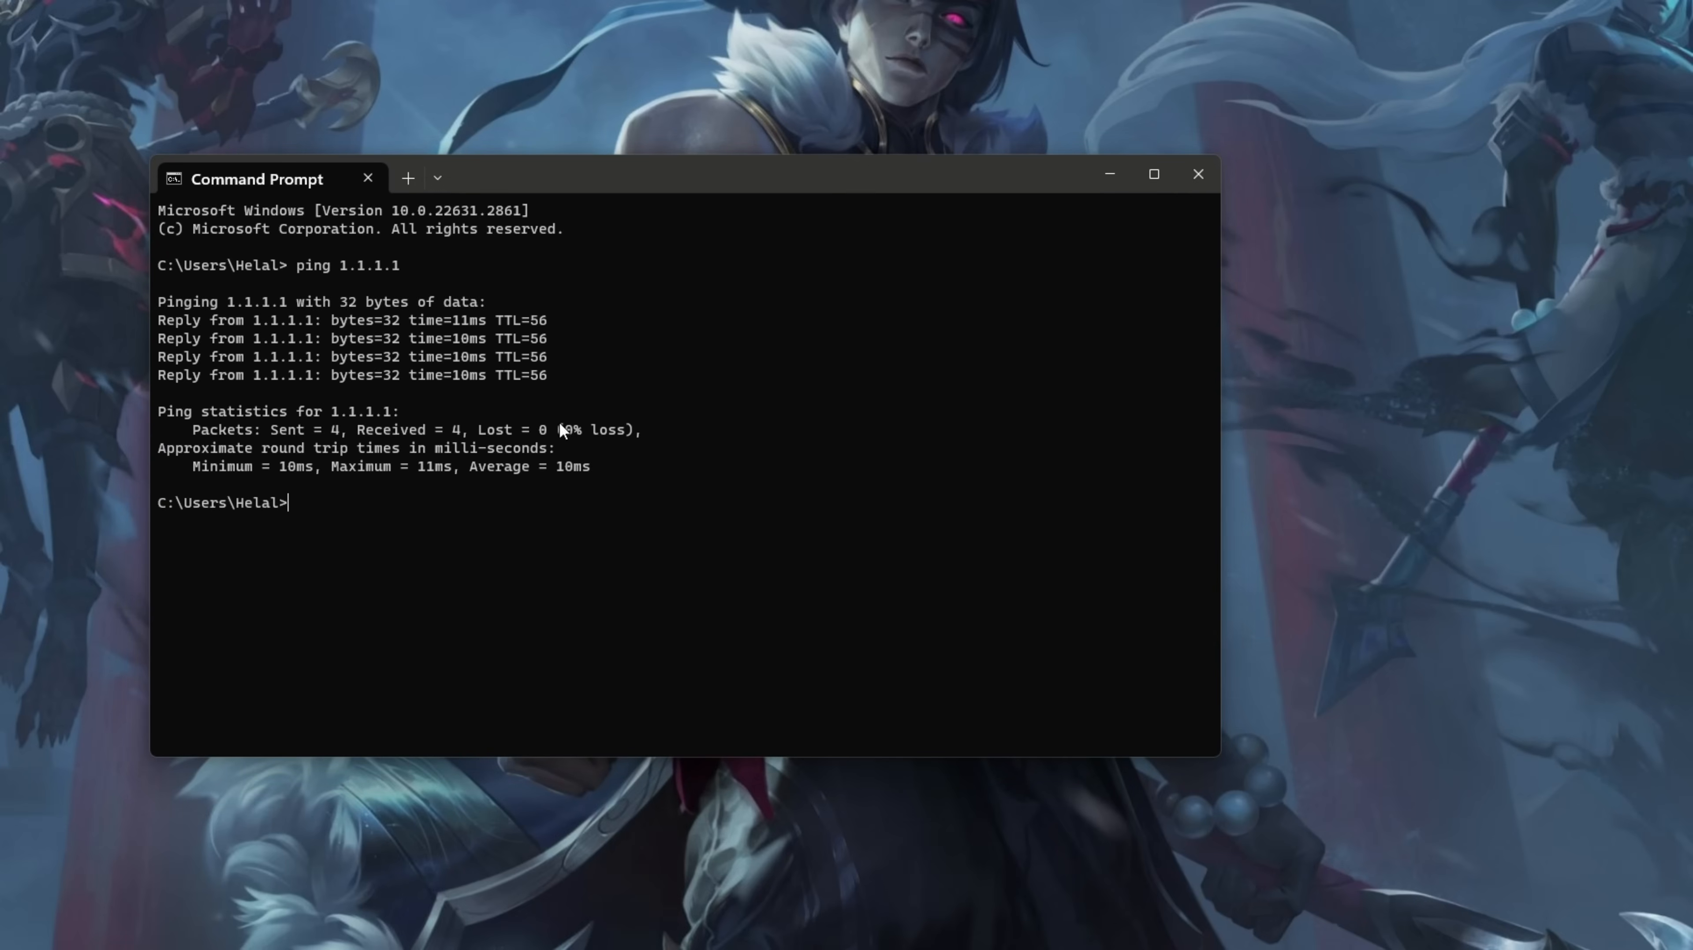
Step: Ping 8.8.8.8 and confirm replies with no packet loss, then return to Start
type("ping")
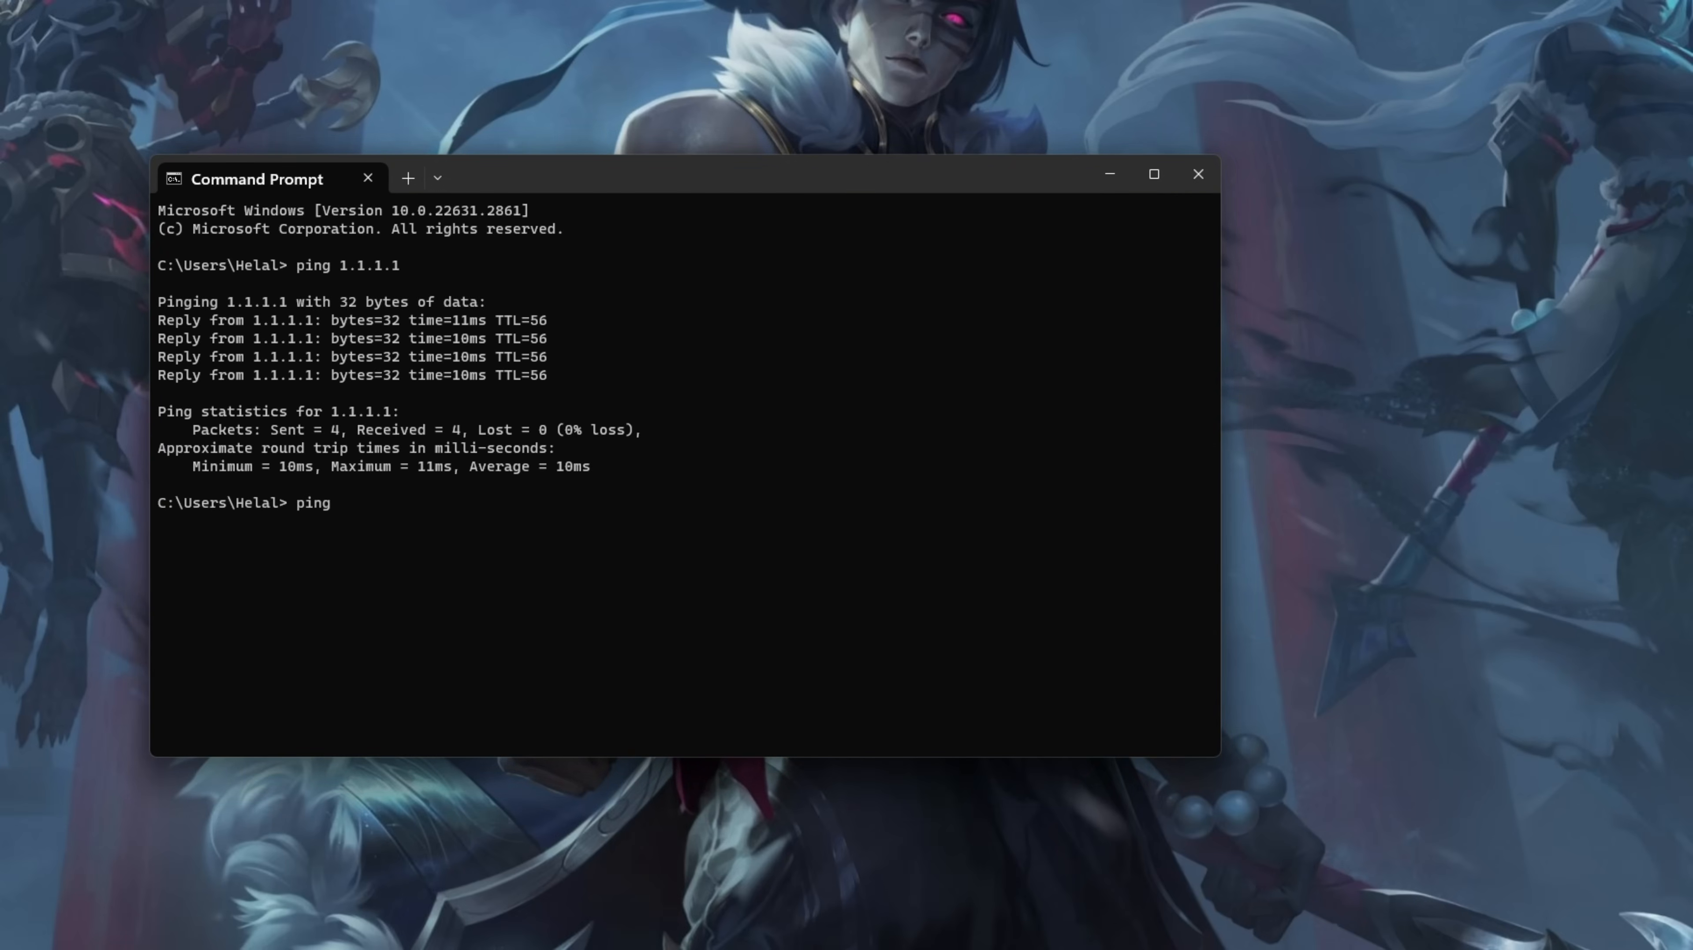
type("8.8.8.8")
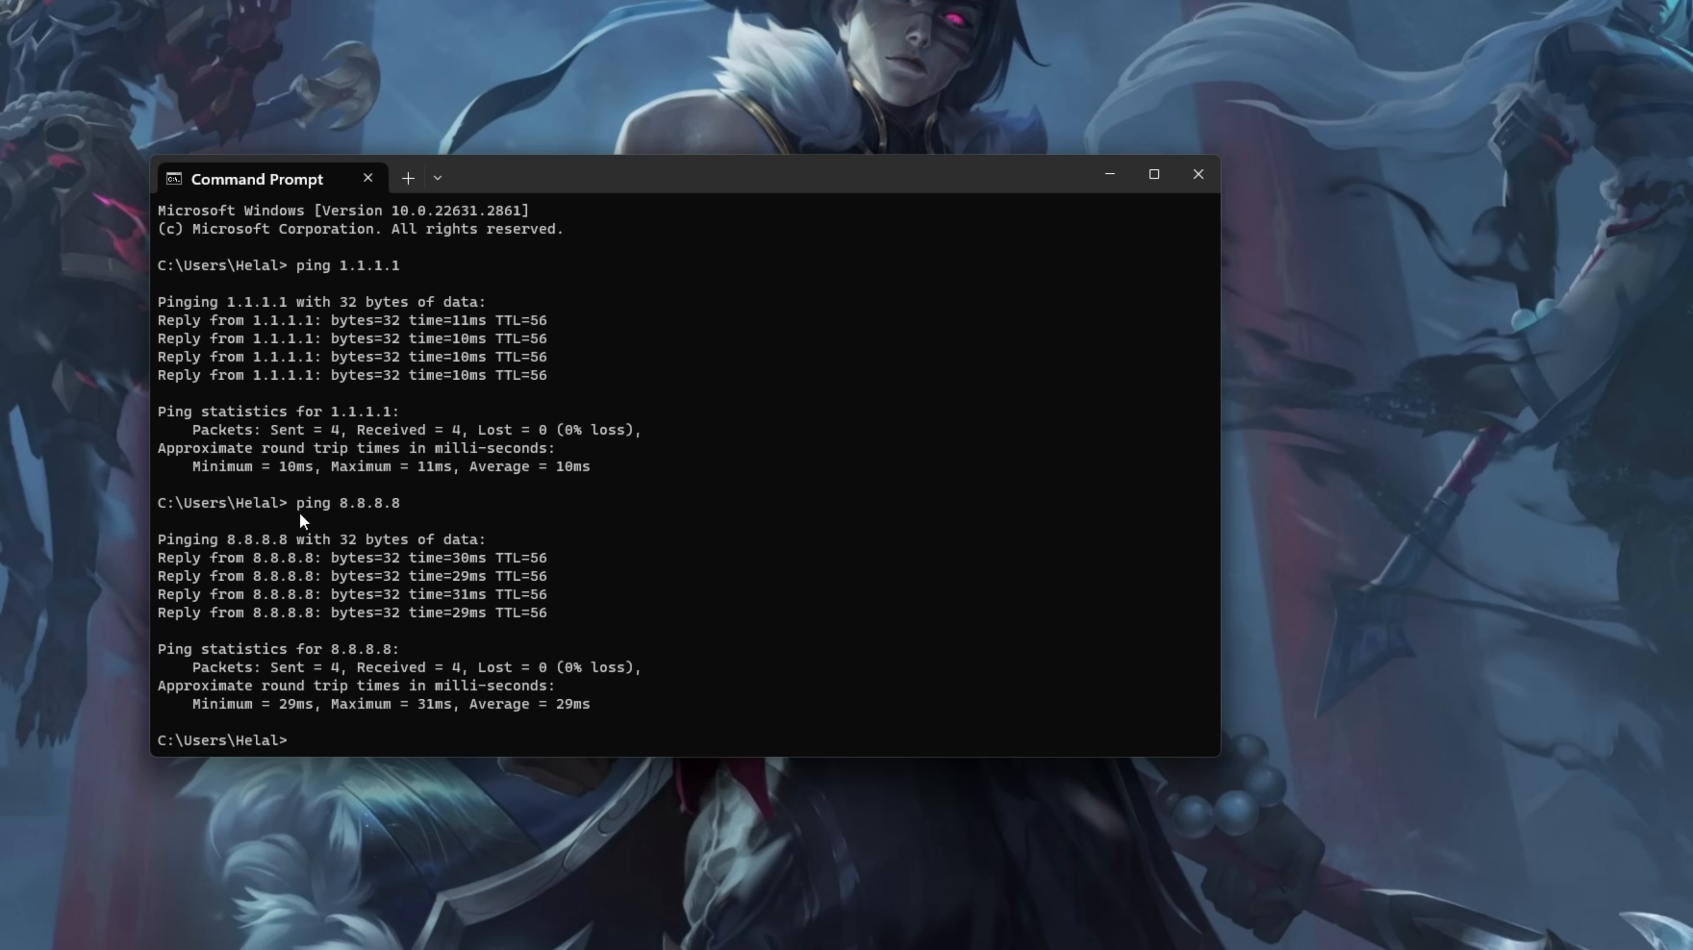
left_click(572, 927)
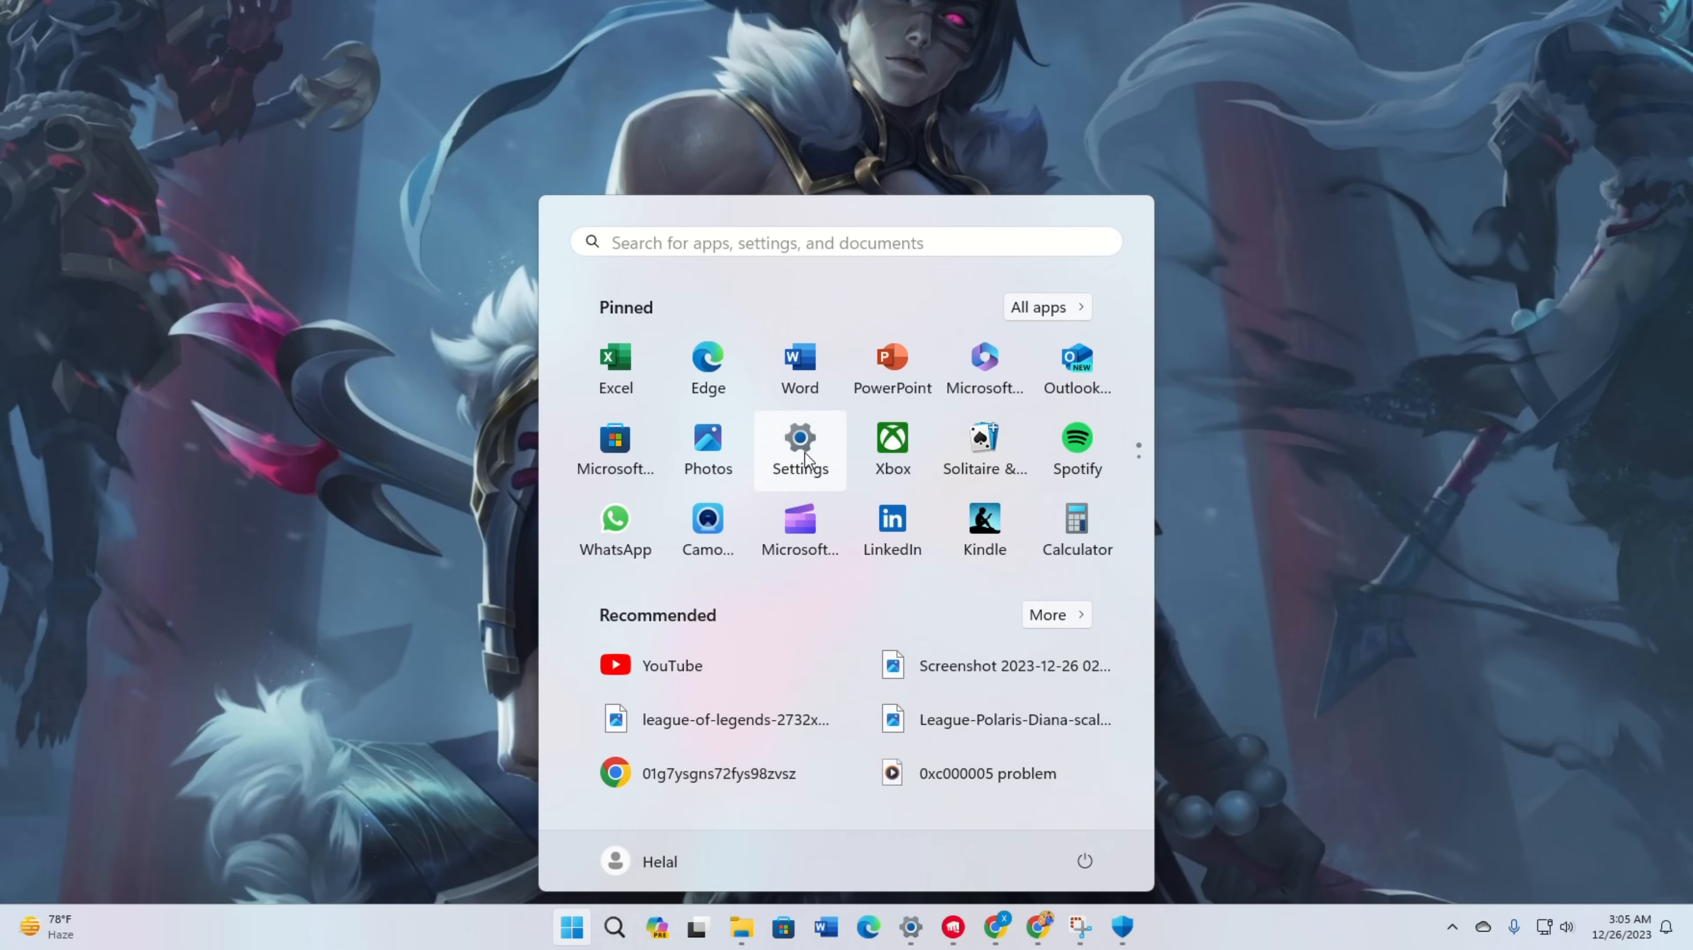
Step: Go to Settings > Network & internet > Ethernet and scroll to the DNS server assignment
left_click(799, 446)
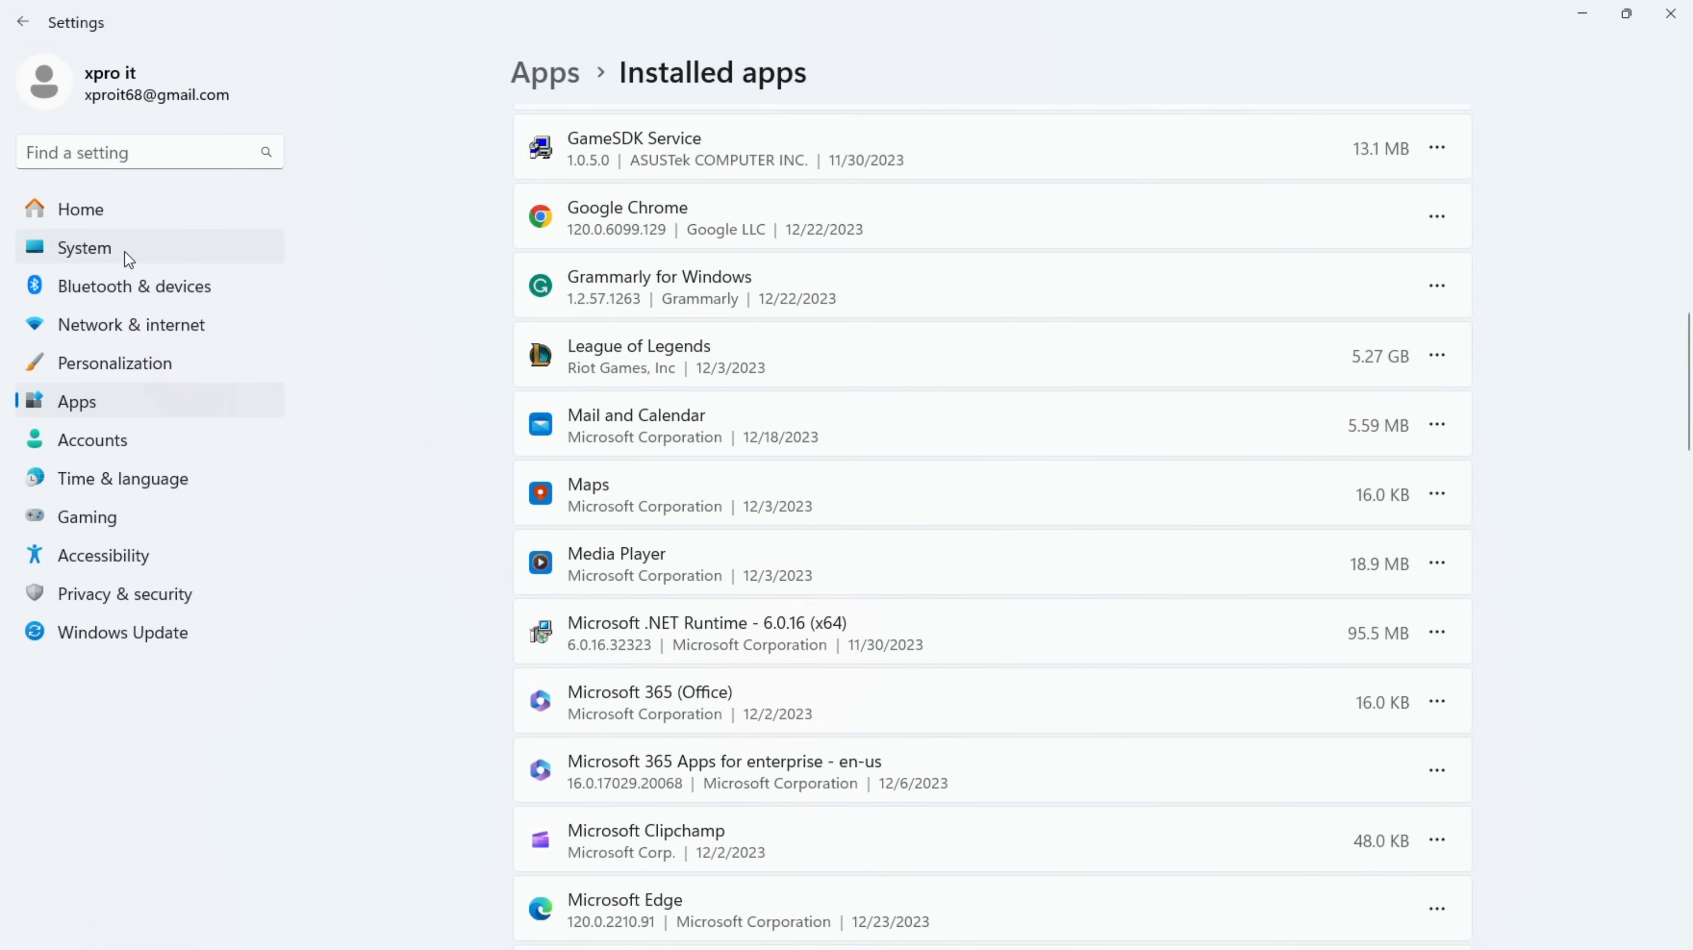
mouse_move(122, 325)
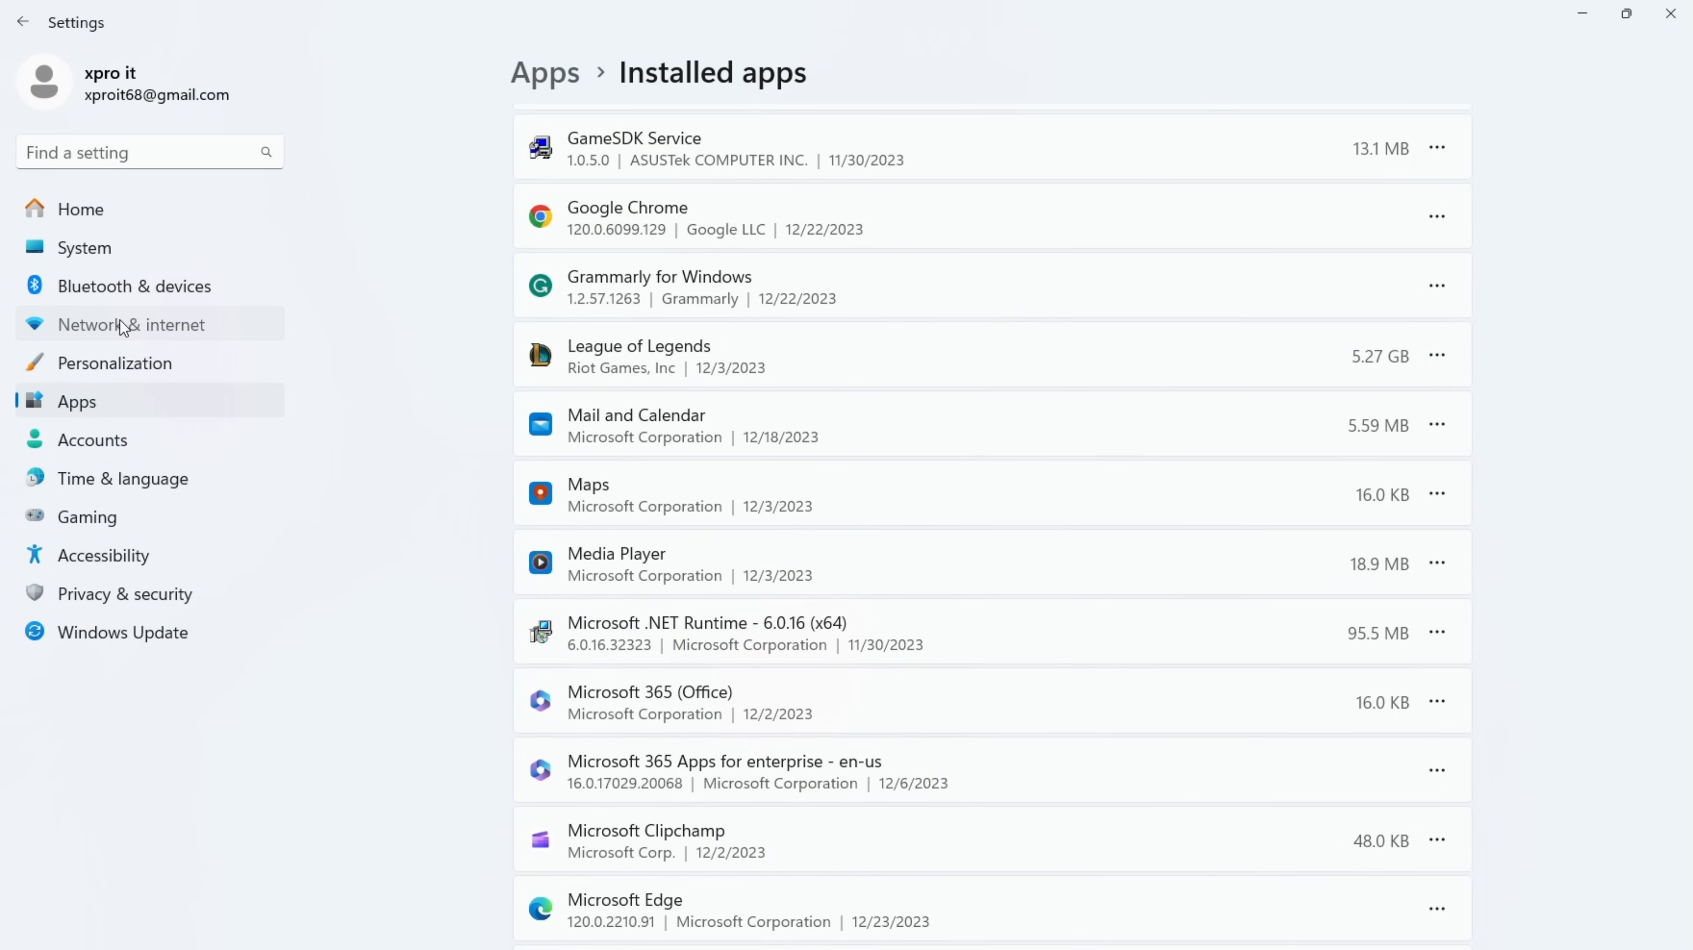
left_click(131, 325)
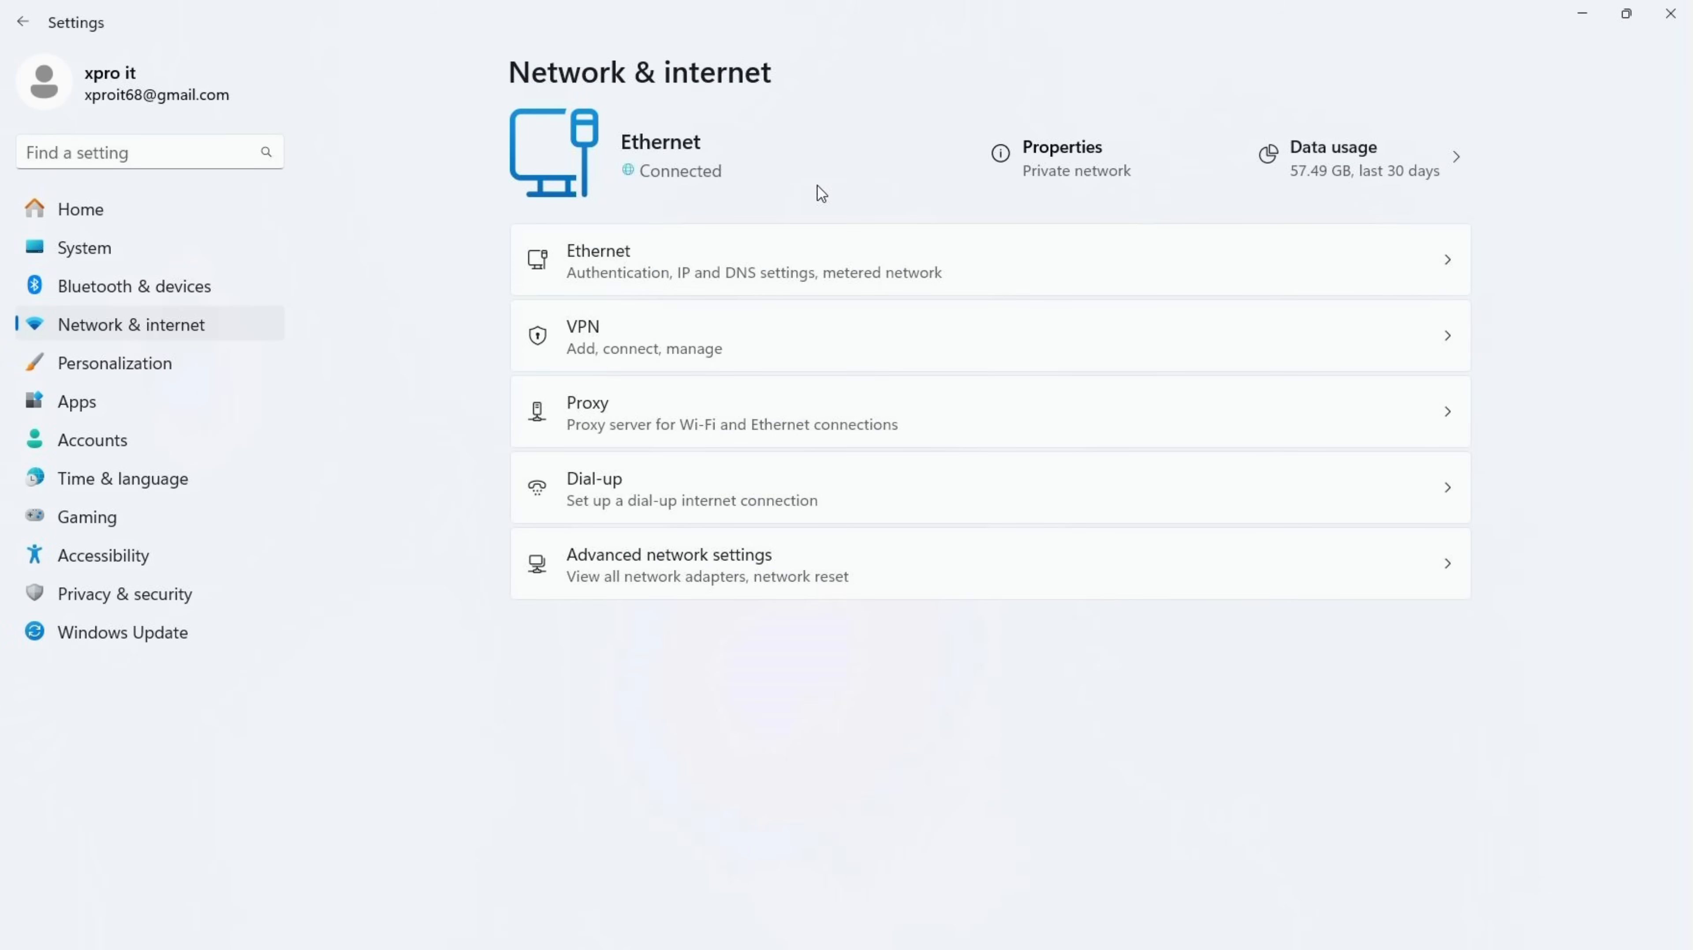
mouse_move(713, 278)
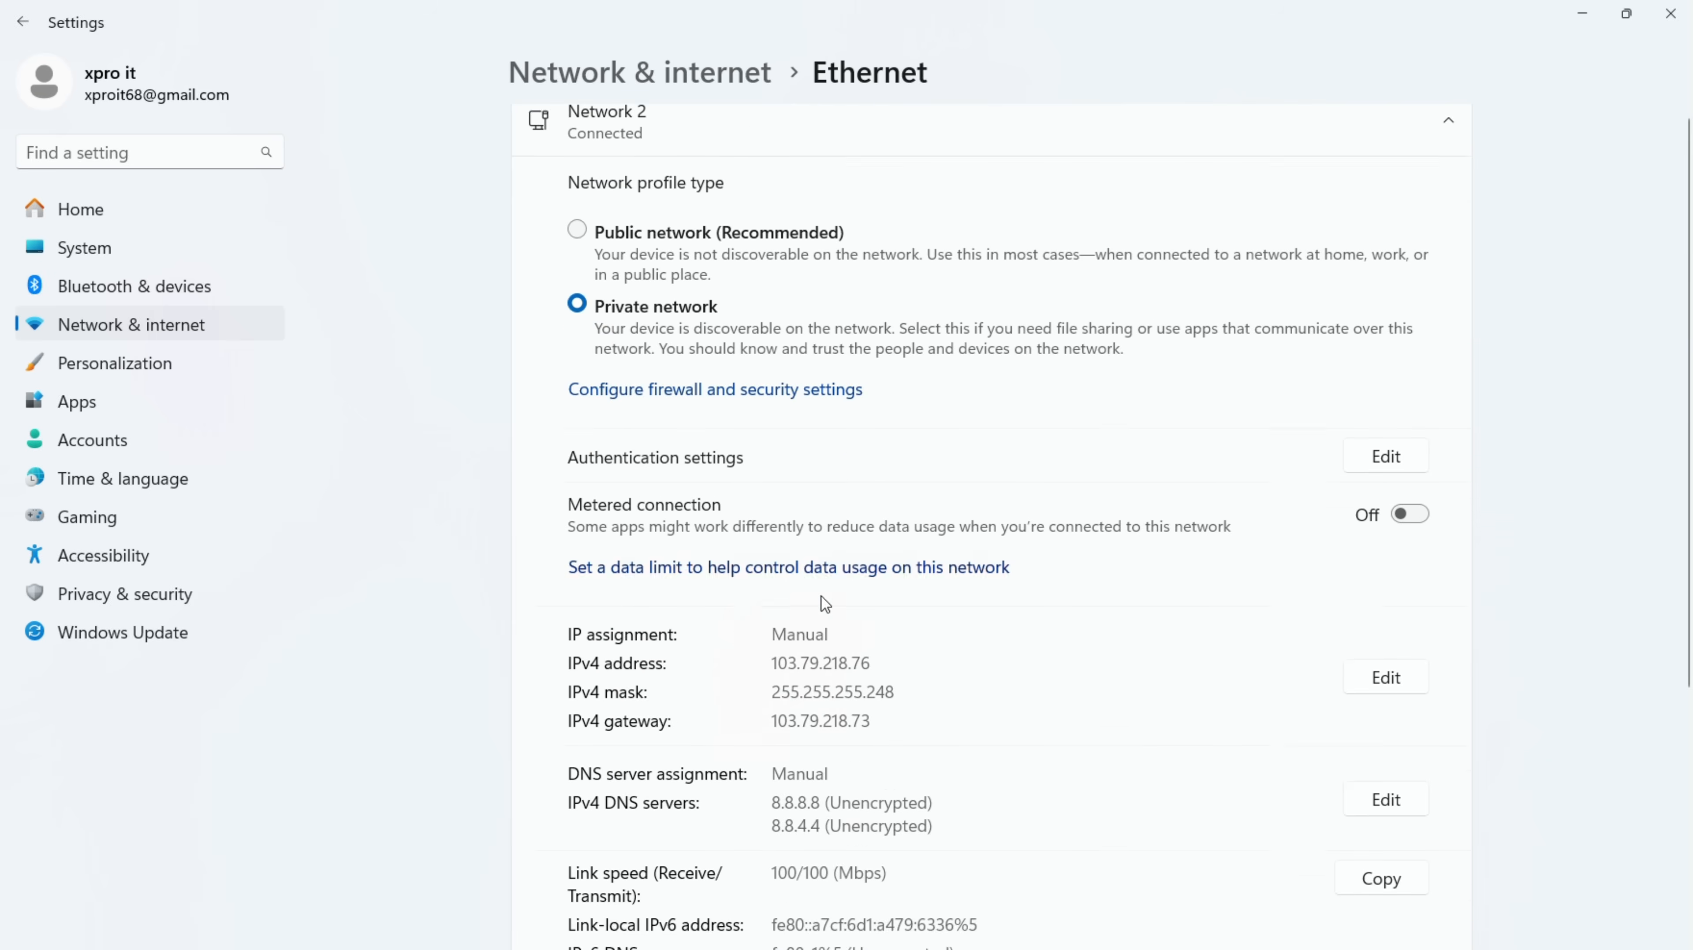
scroll("down", 3)
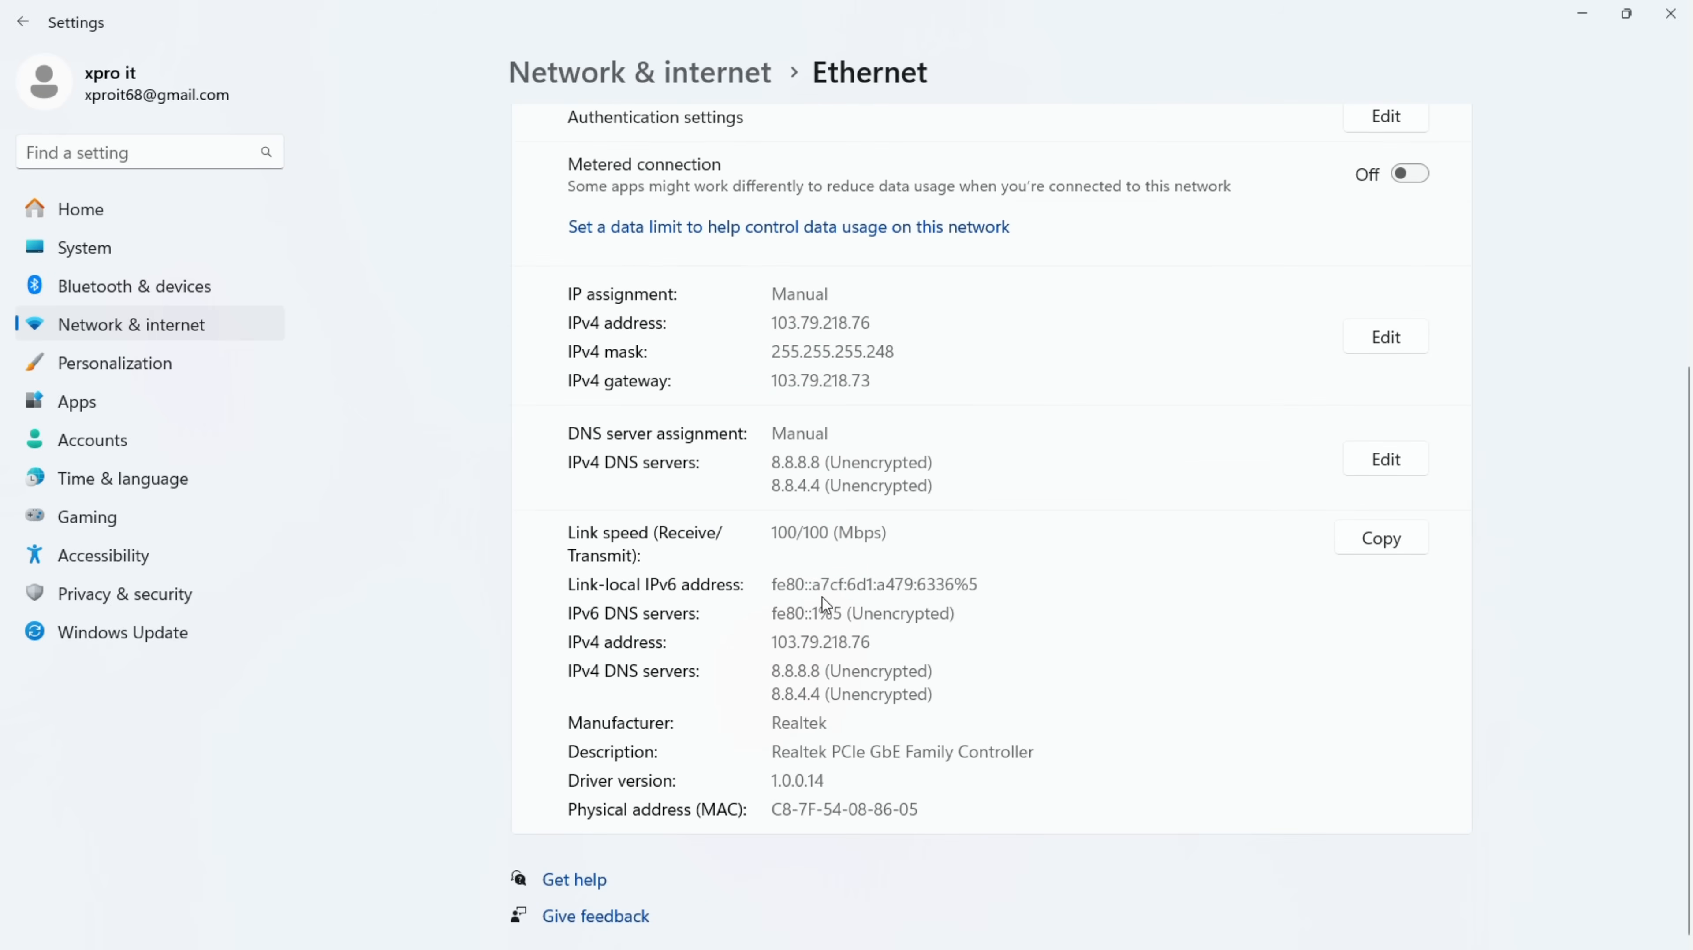
mouse_move(1389, 401)
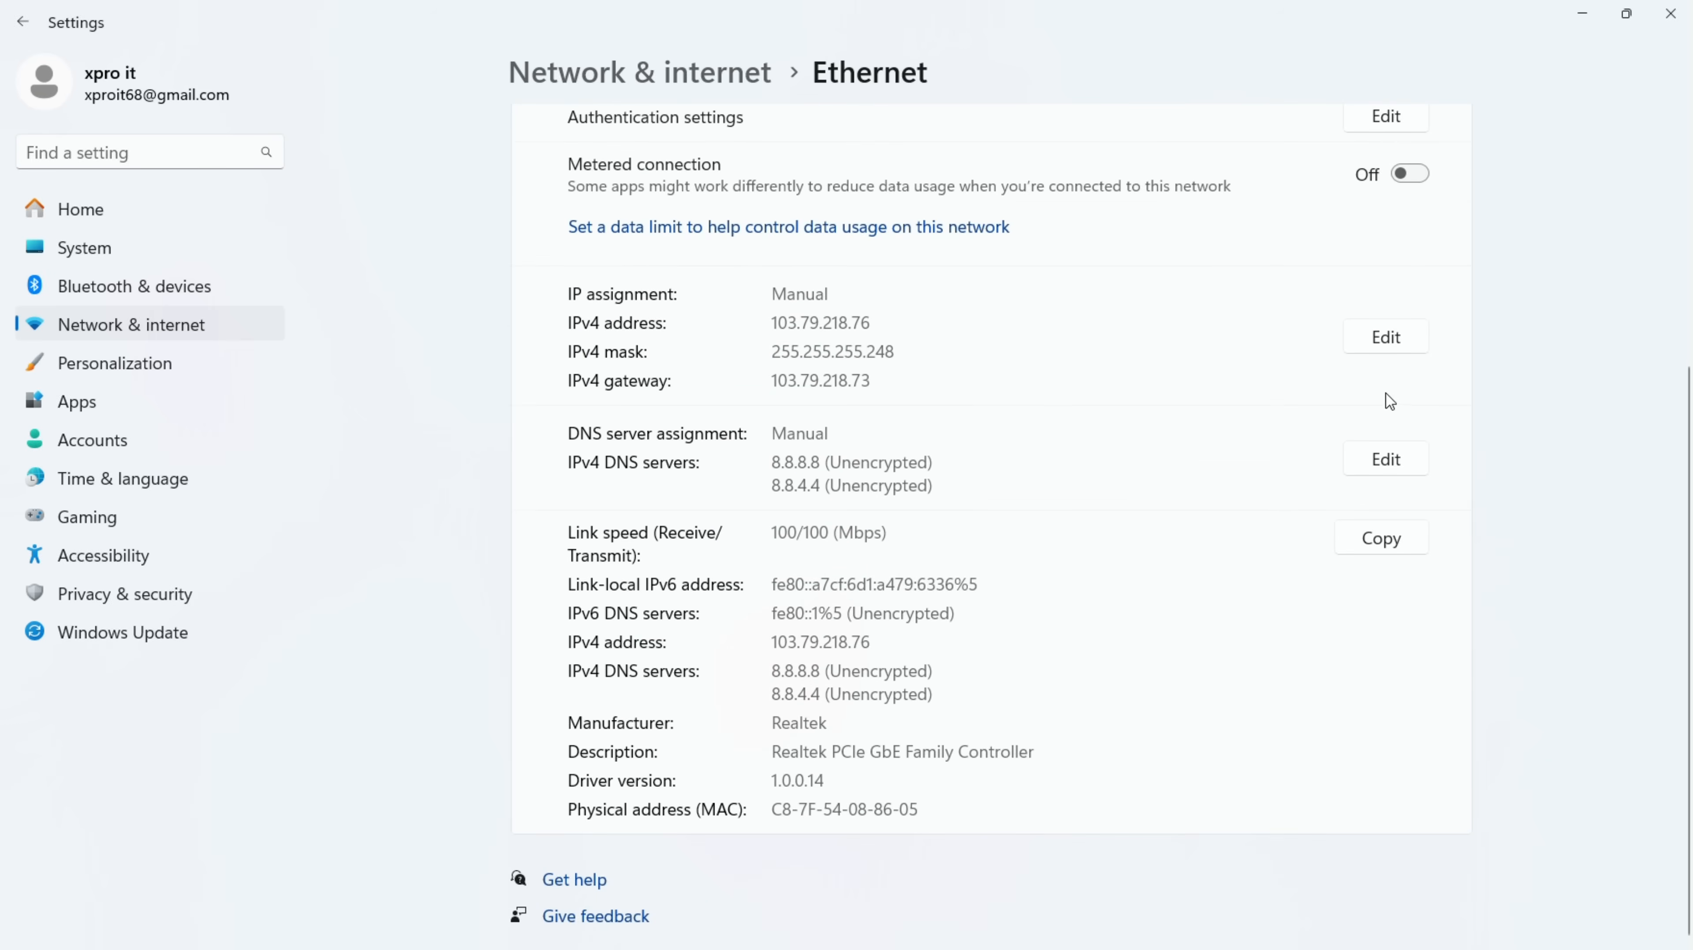
Step: Edit DNS assignment, keep manual IPv4 with 8.8.8.8 preferred and 8.8.4.4 alternate, and save
left_click(1385, 457)
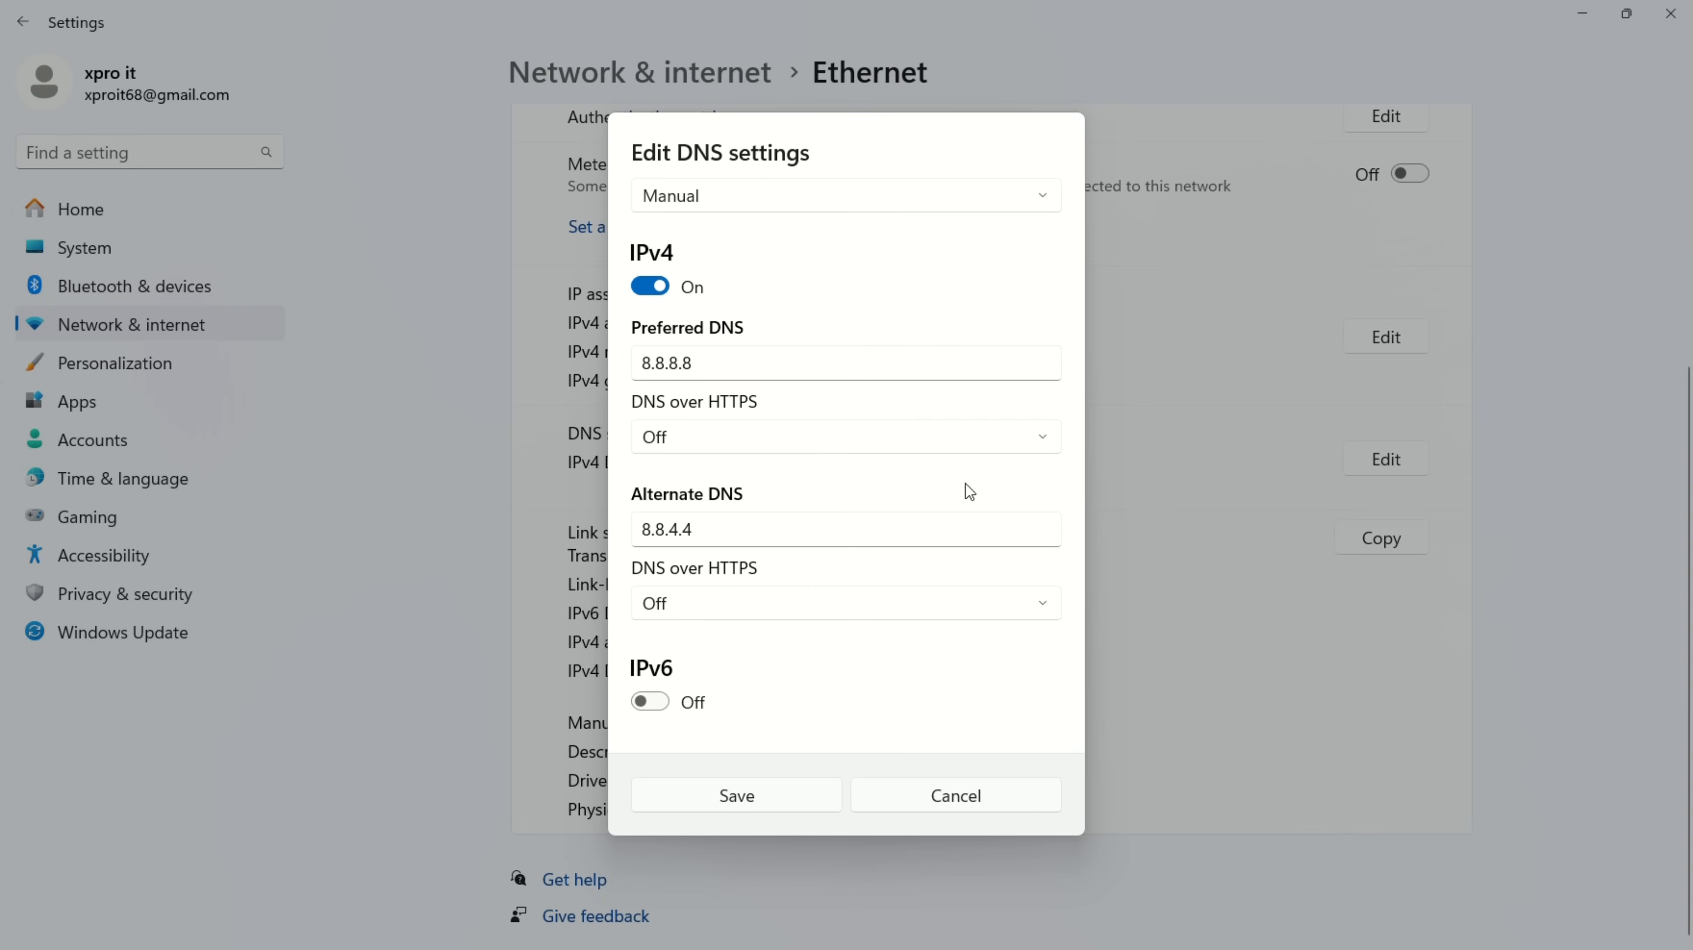
mouse_move(709, 196)
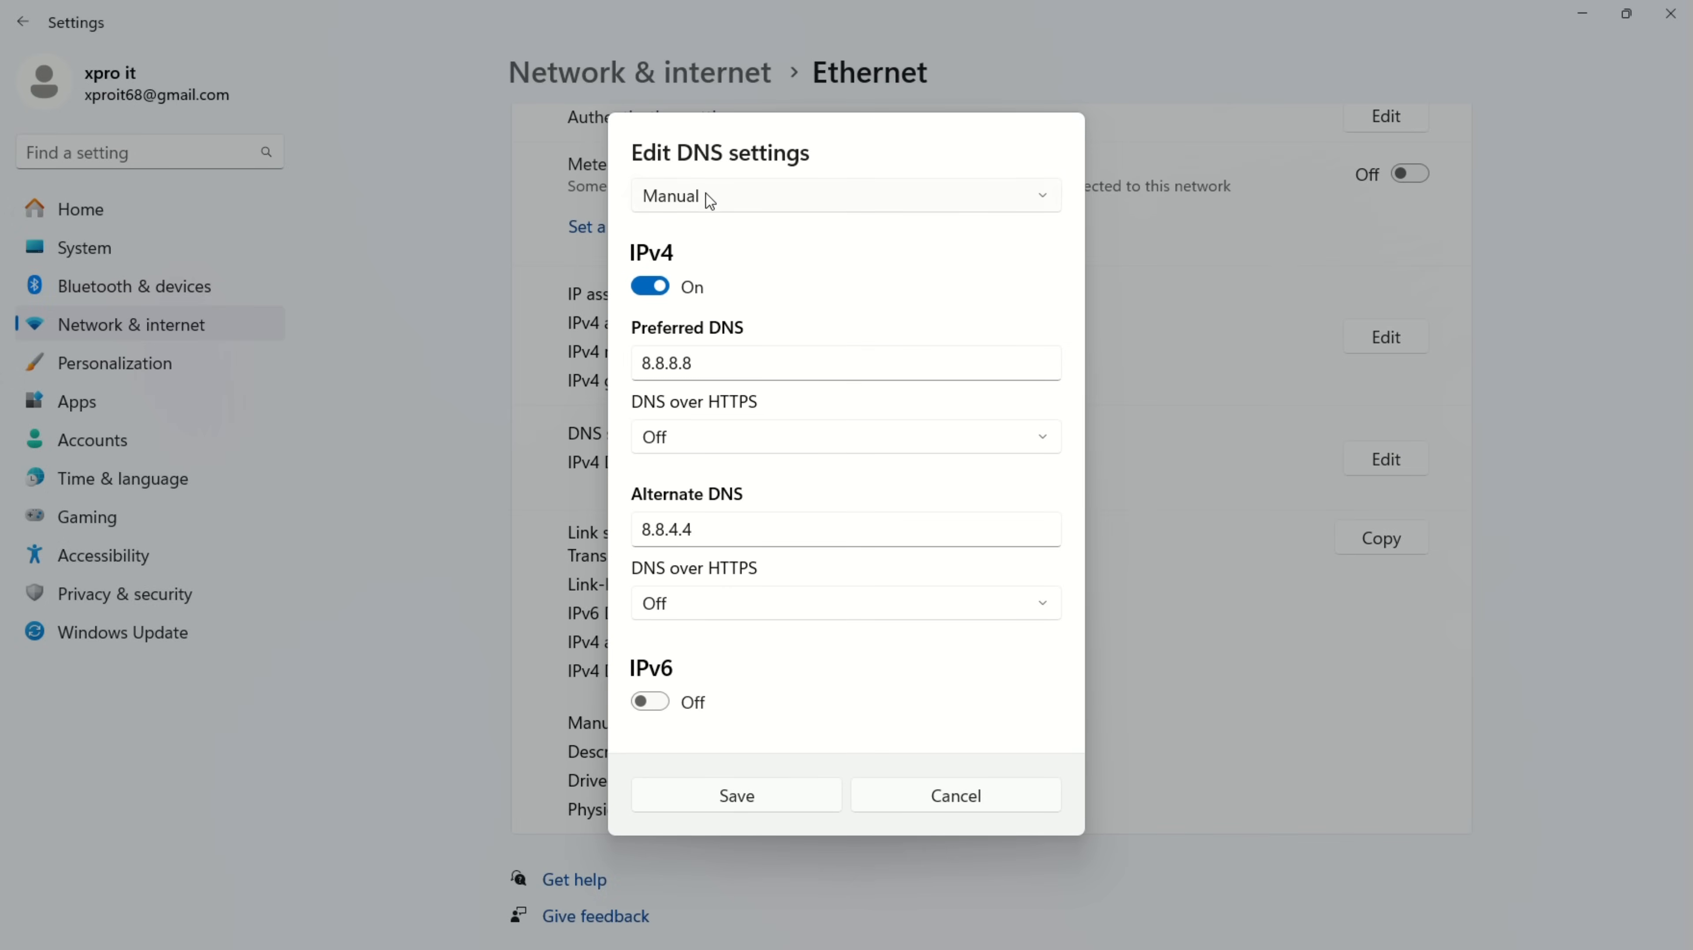
mouse_move(649, 286)
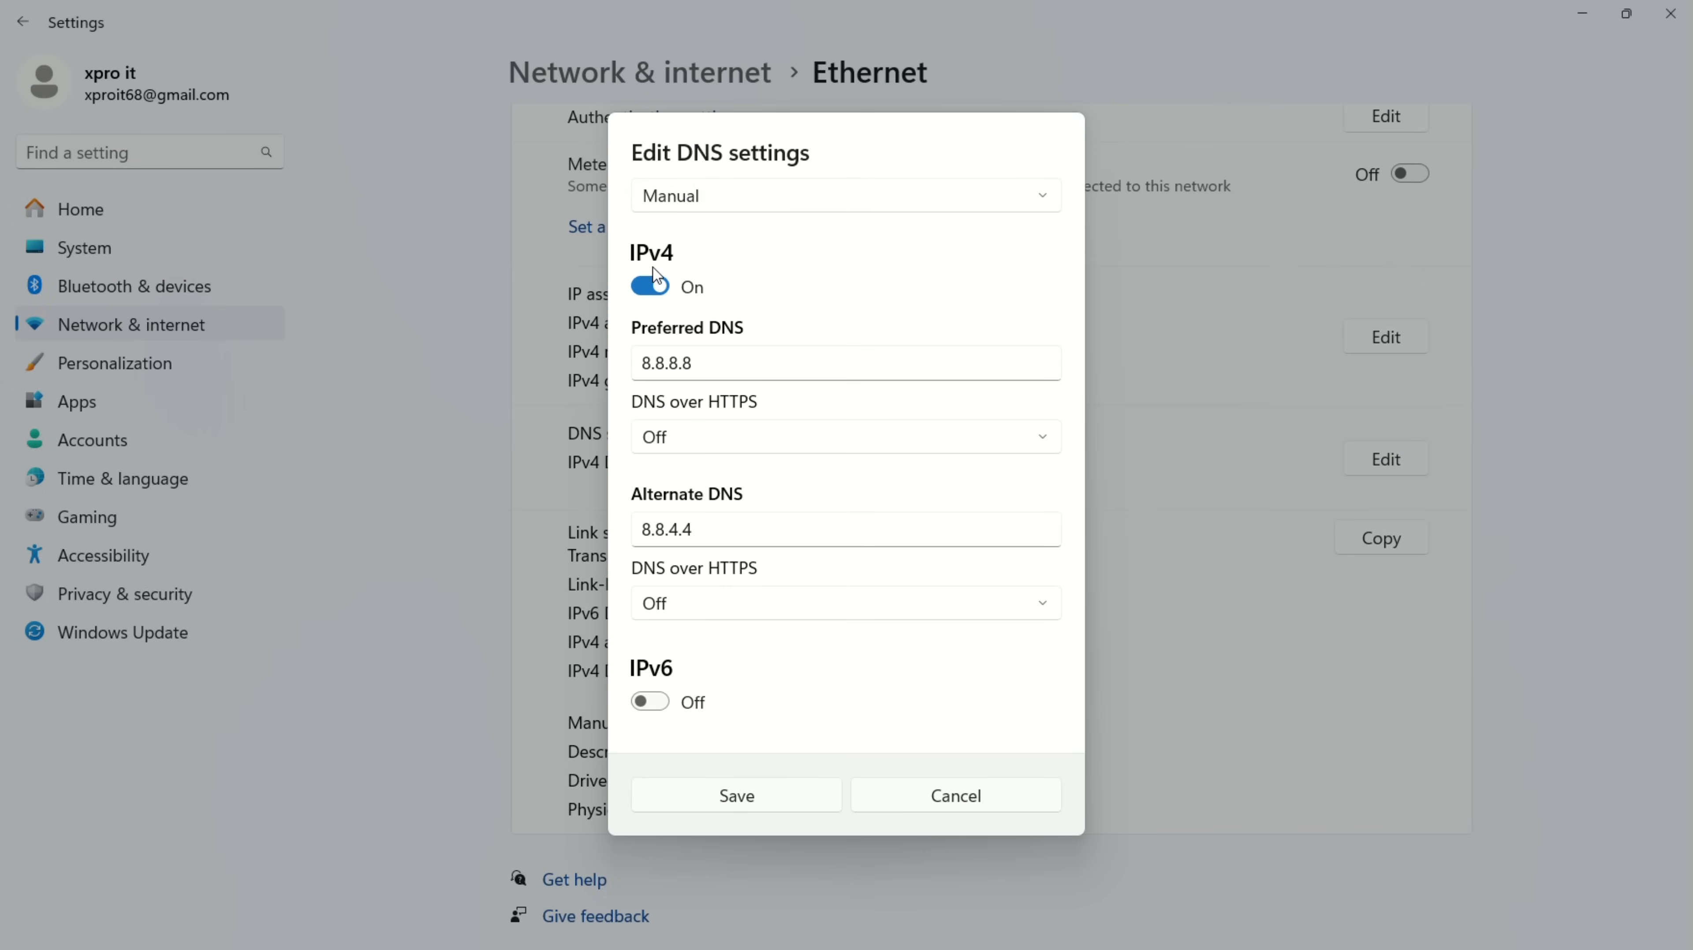
mouse_move(745, 430)
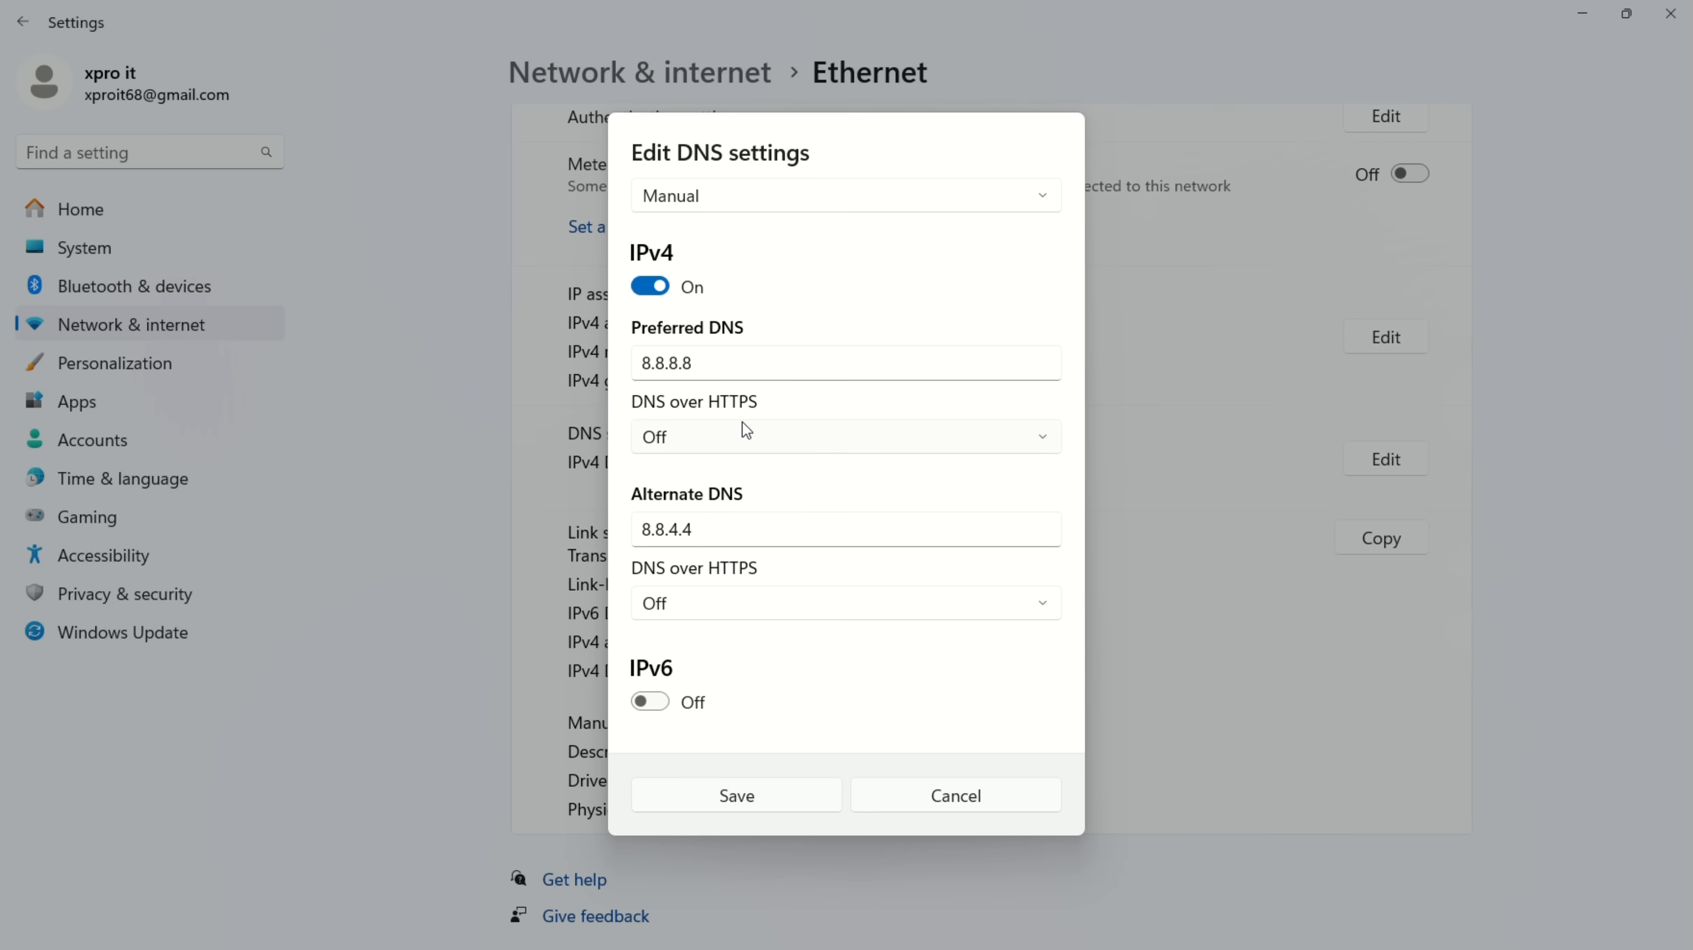
left_click(842, 529)
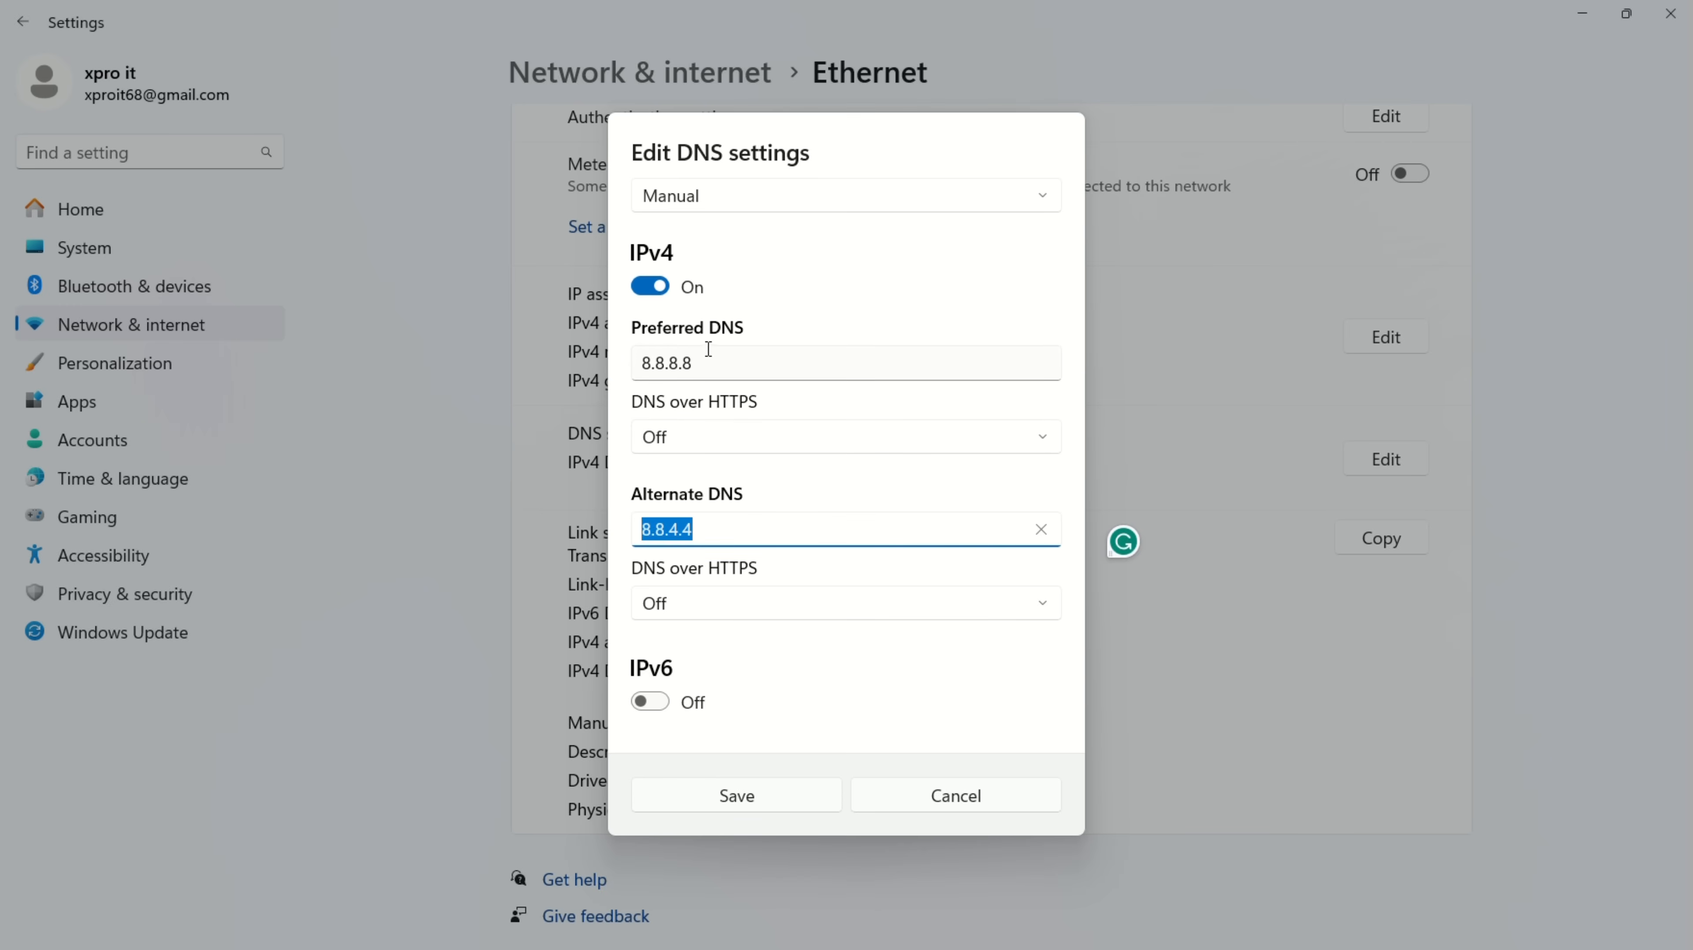
mouse_move(721, 353)
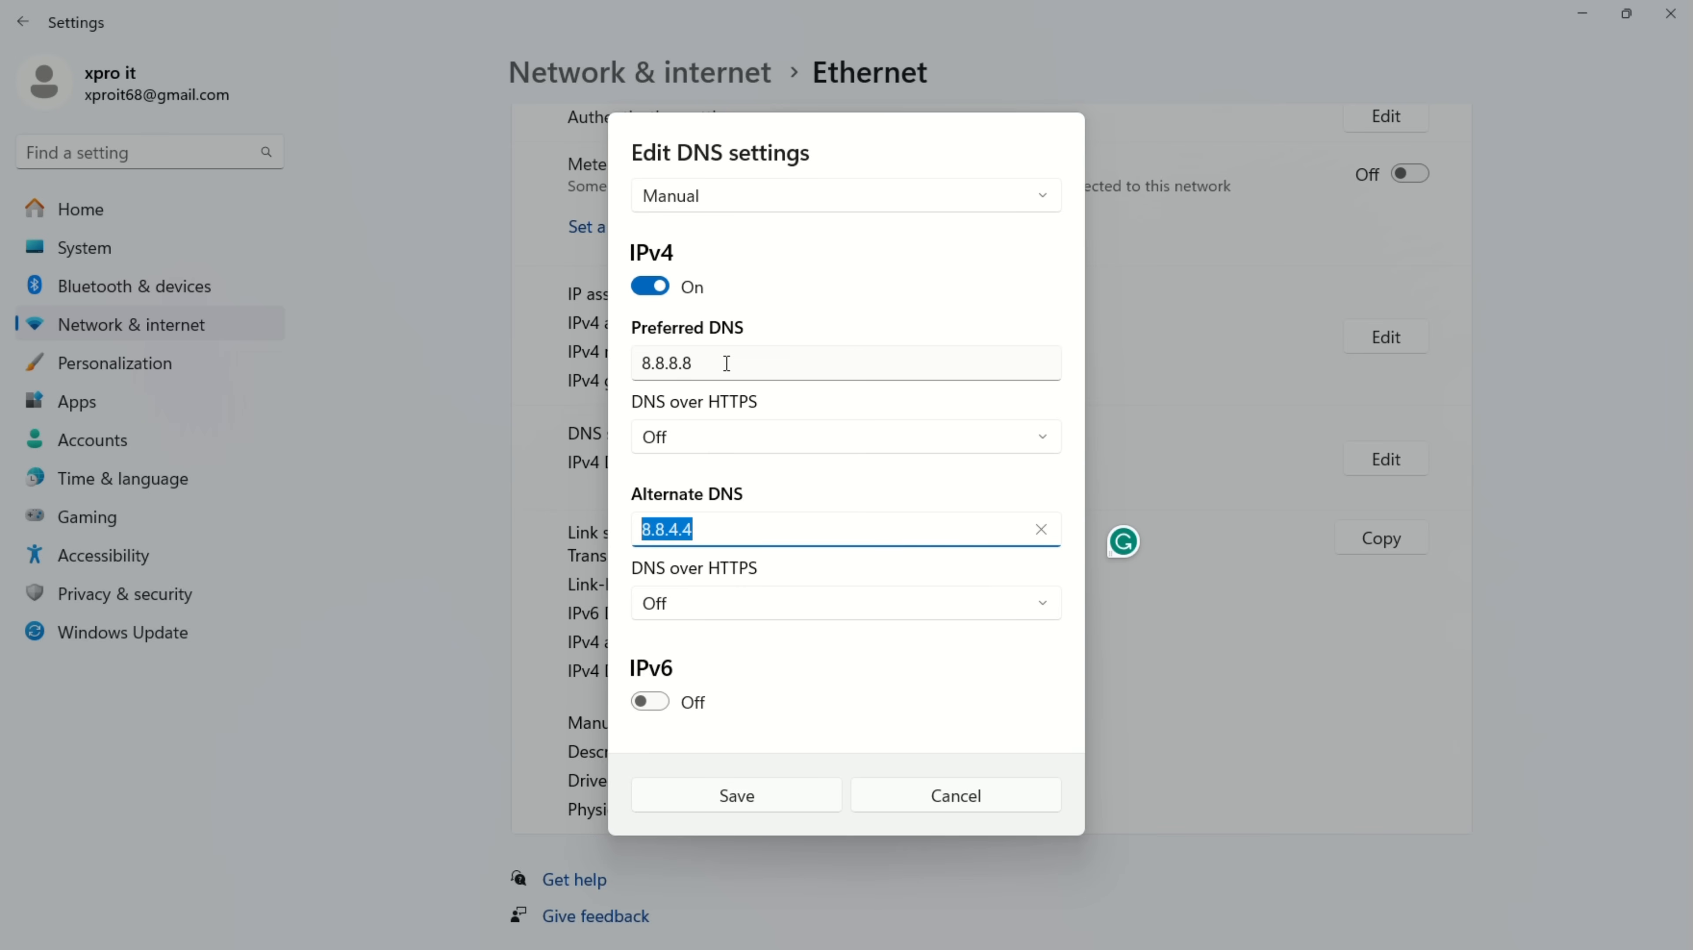
left_click(723, 364)
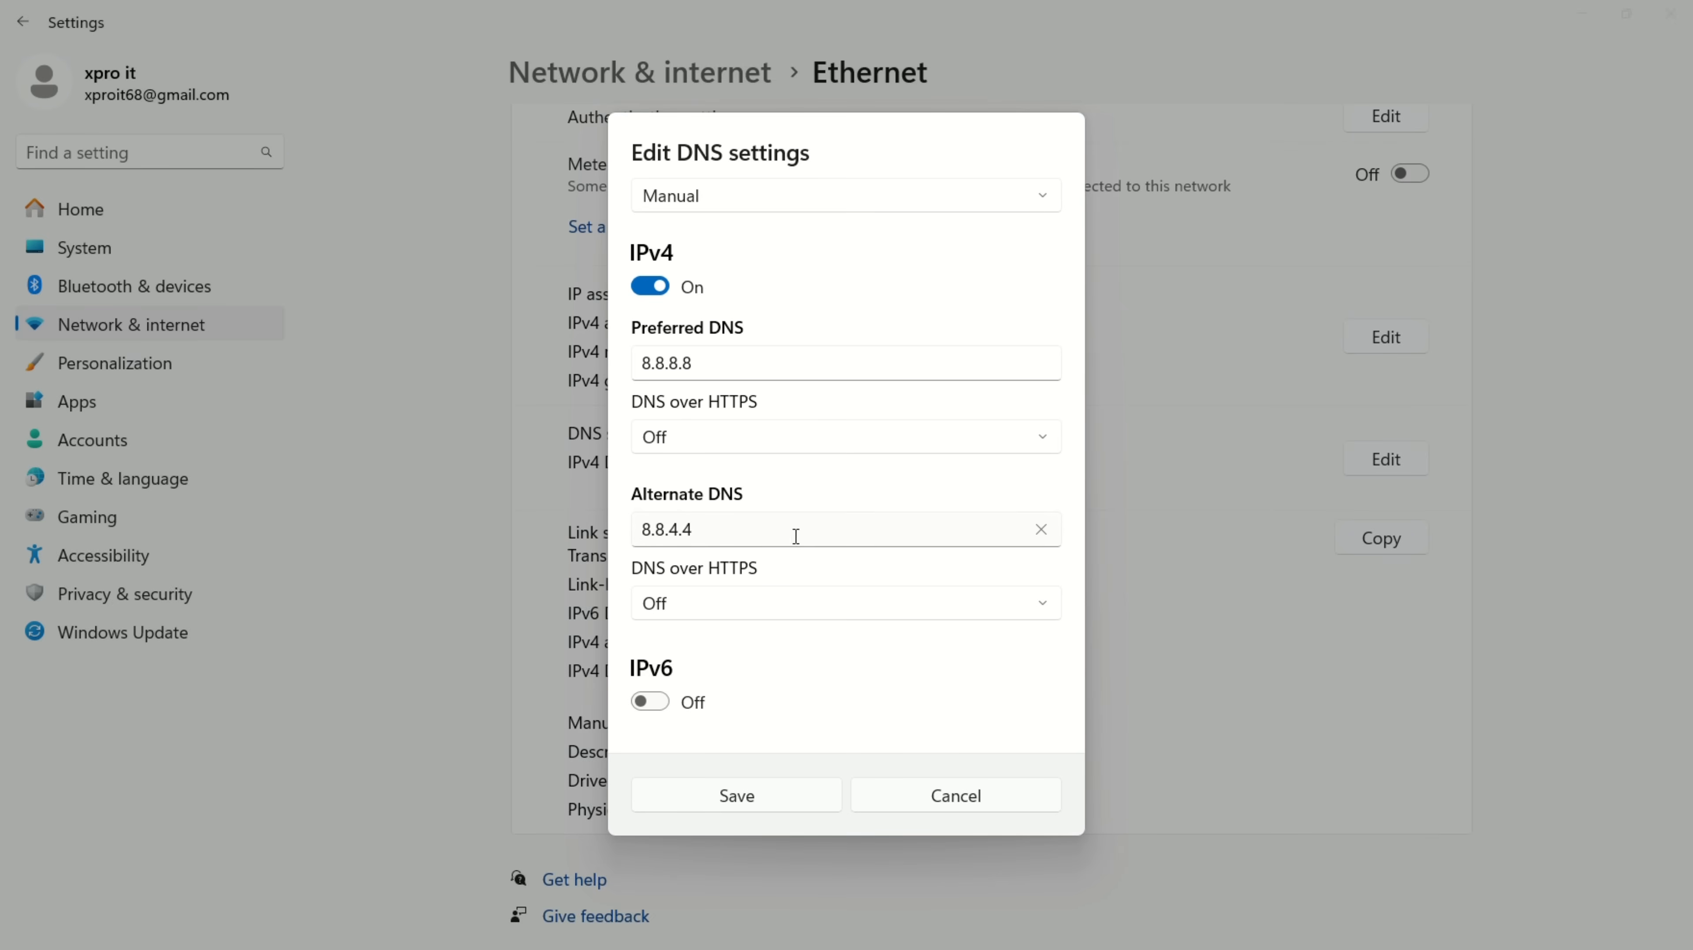
left_click(842, 529)
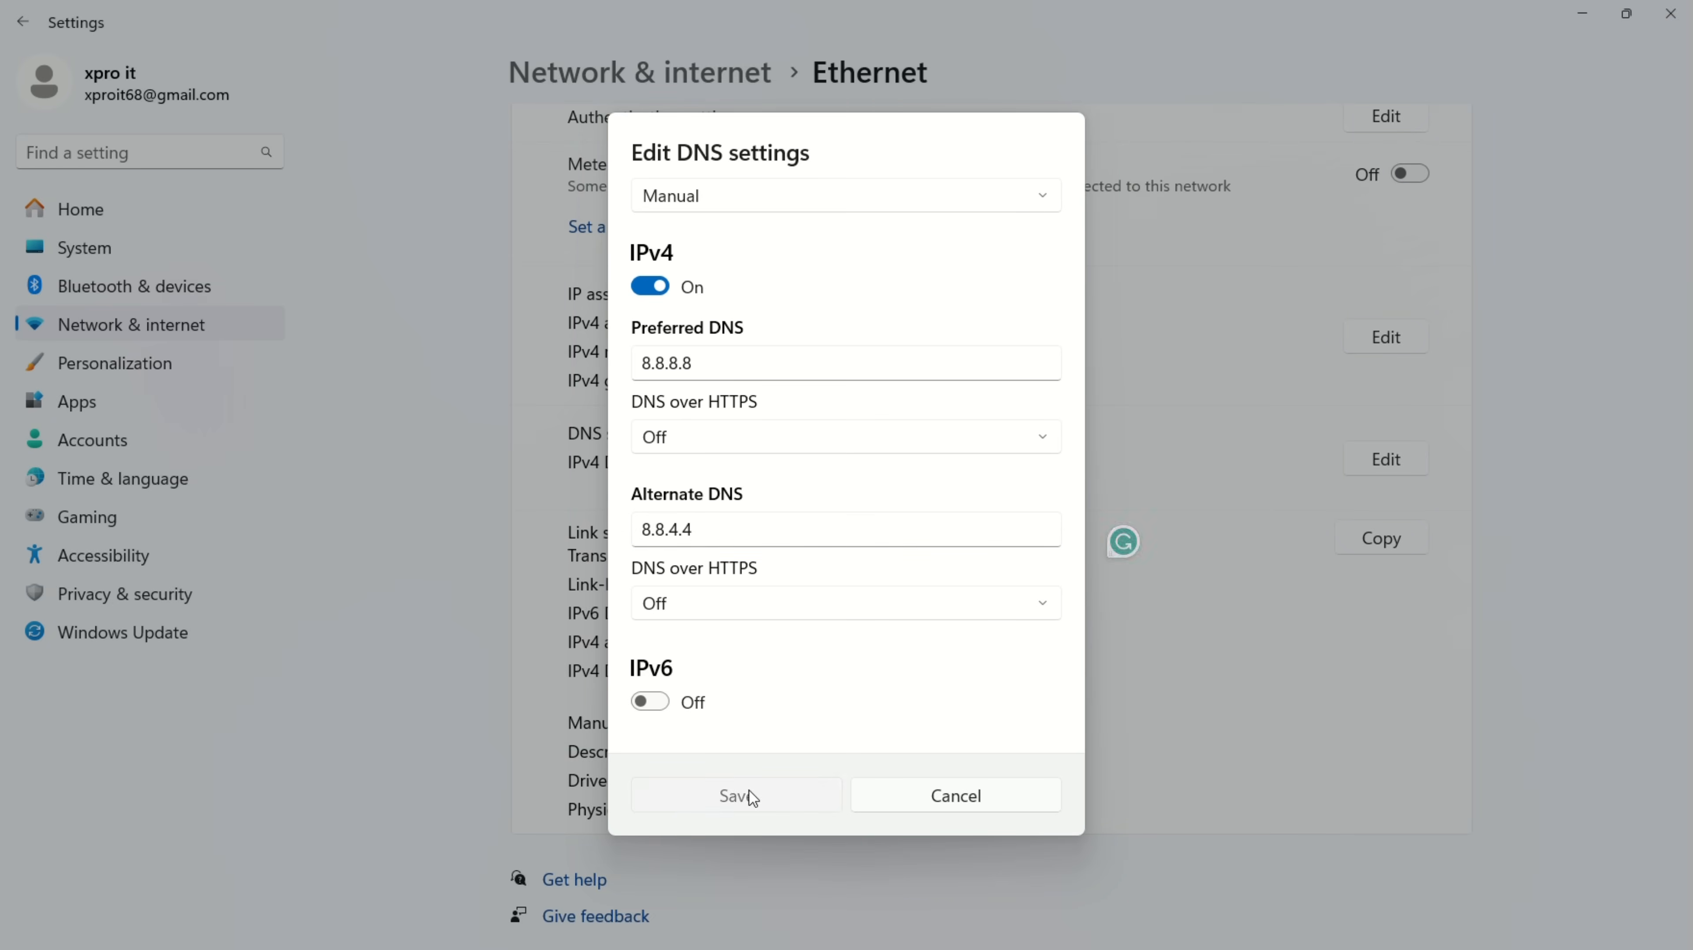
left_click(735, 796)
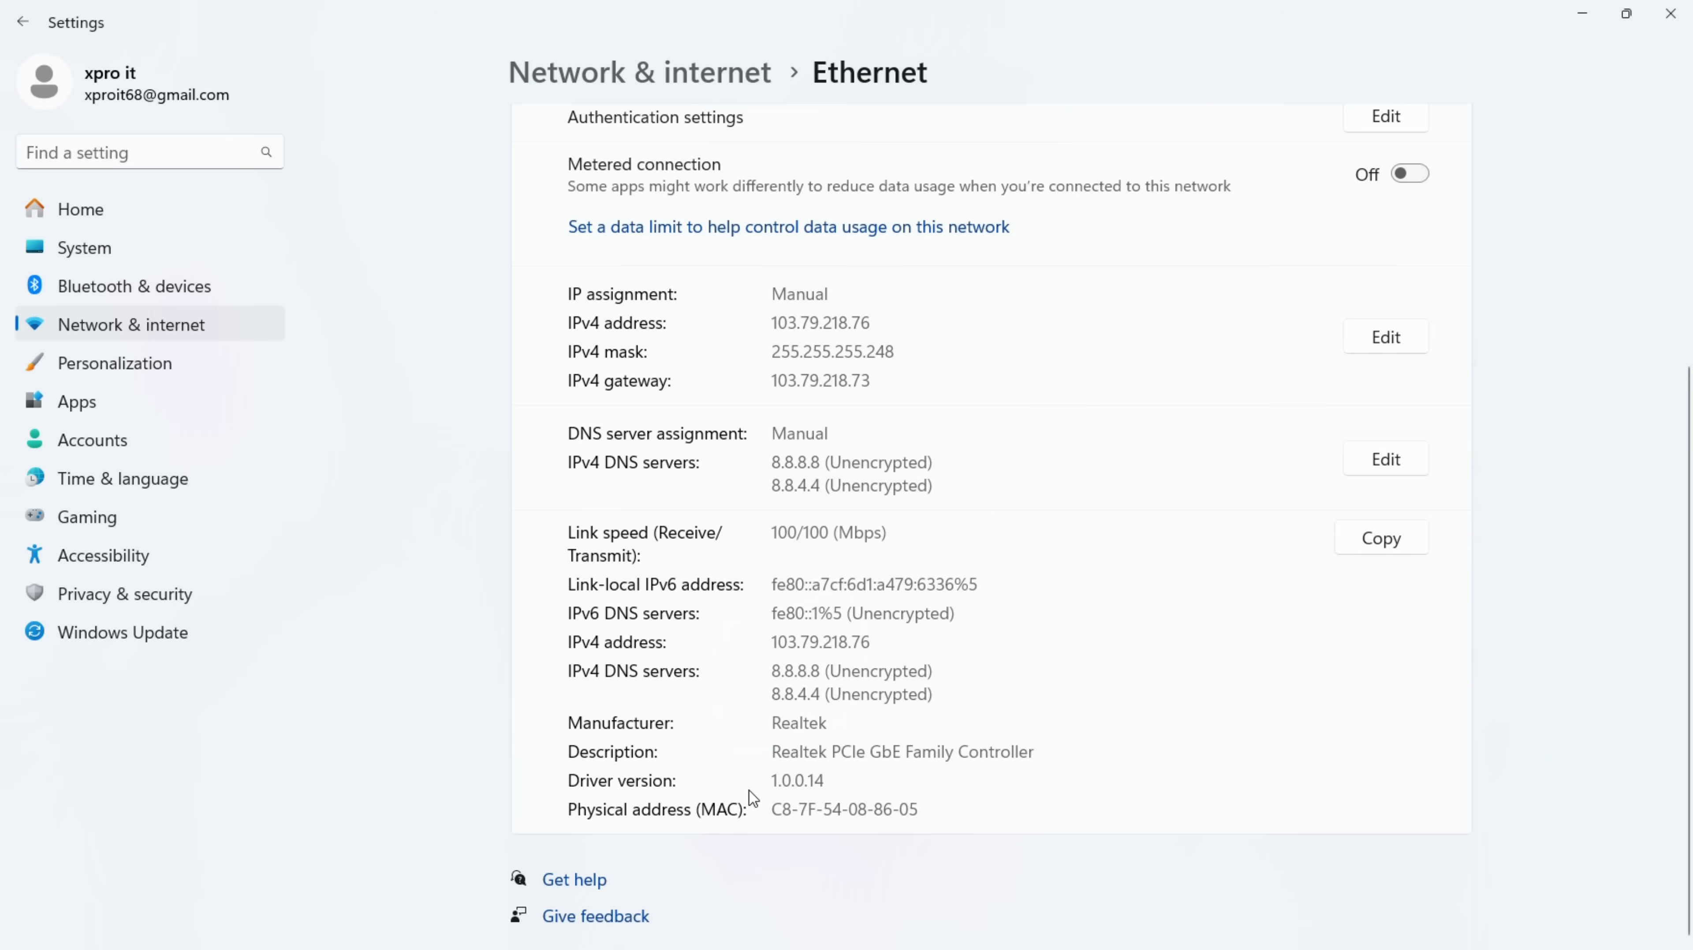